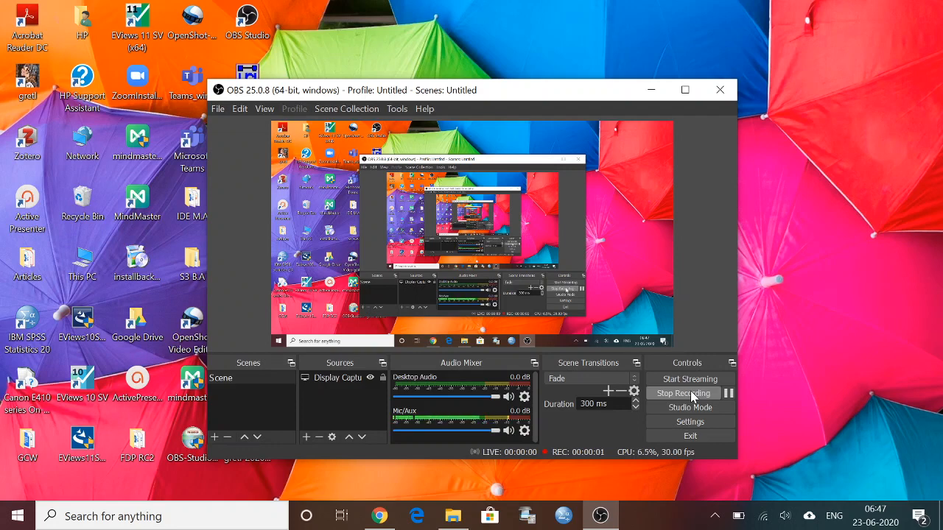
# Search the web for 'gretl software download' from the Chrome address bar.
pyautogui.click(380, 515)
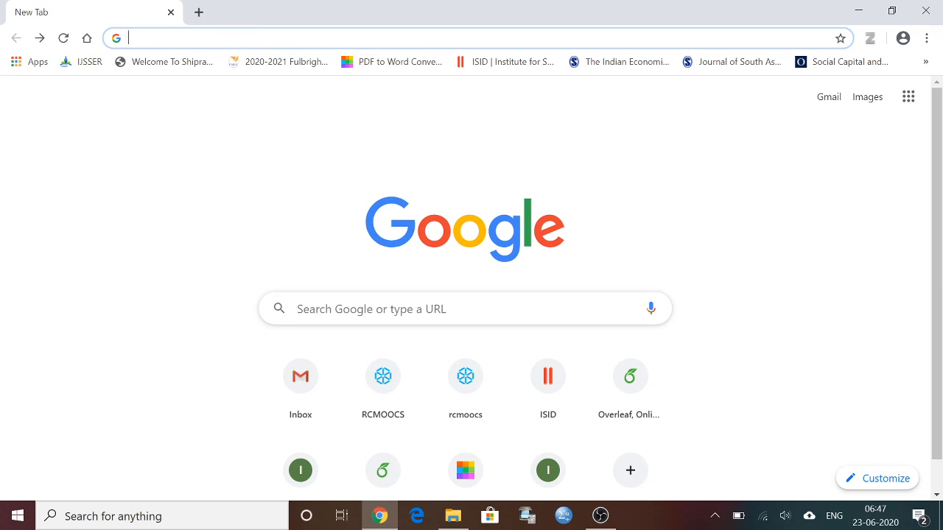
pyautogui.write('gretl software download')
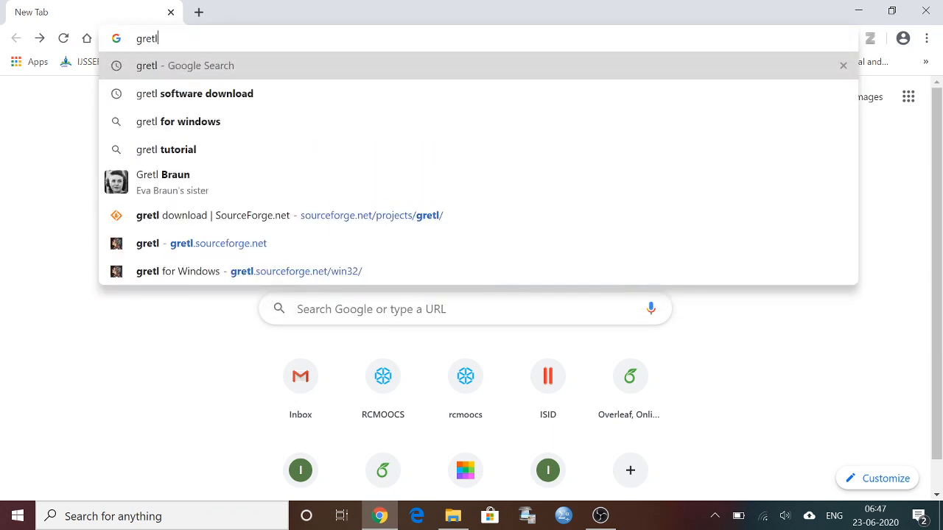
pyautogui.moveTo(209, 101)
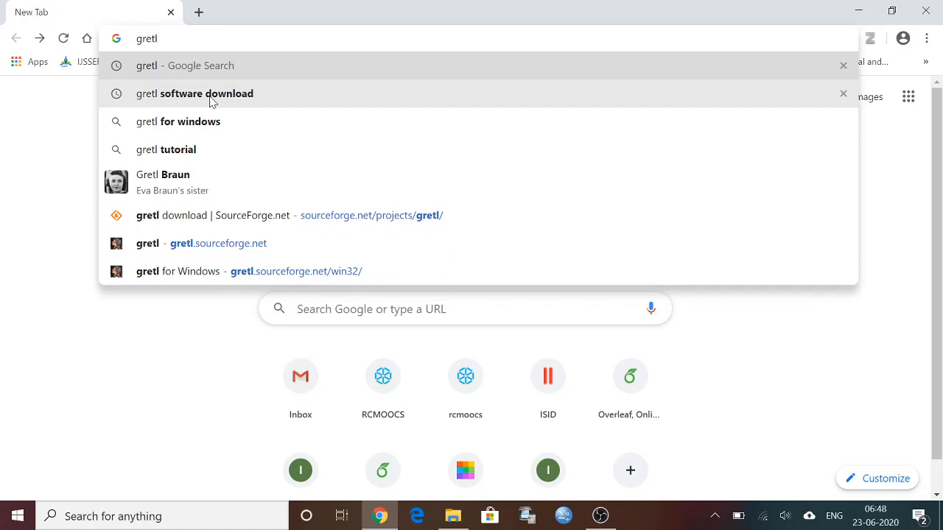
pyautogui.click(194, 95)
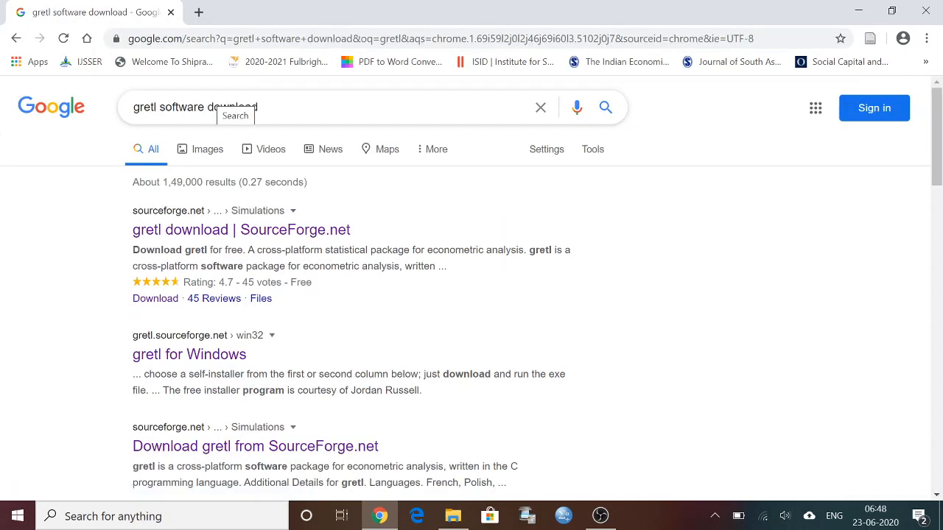
pyautogui.moveTo(250, 236)
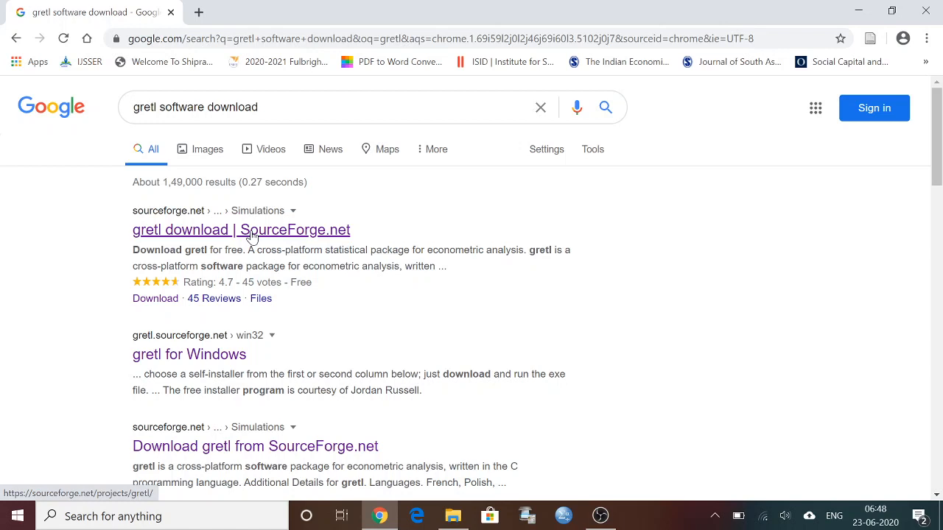
pyautogui.moveTo(153, 212)
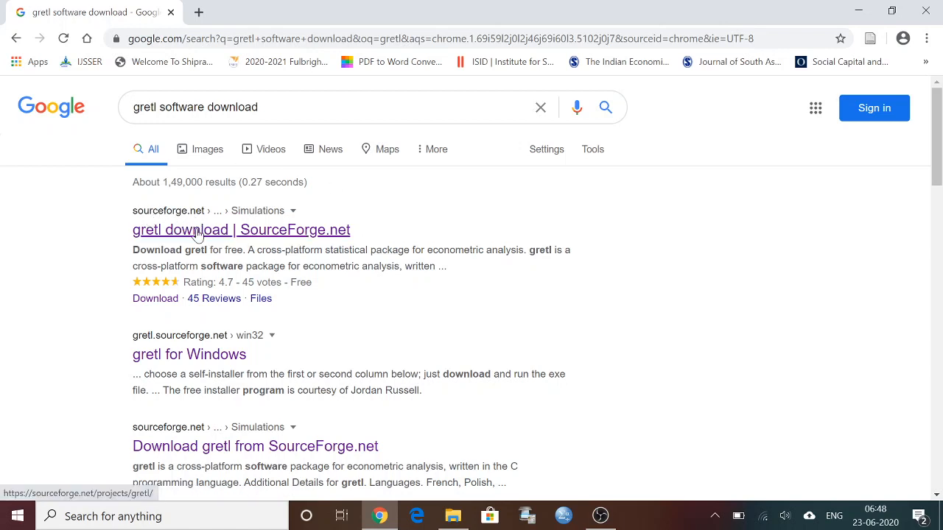
# Follow the 'gretl download | SourceForge.net' result to the gretl project page.
pyautogui.click(241, 230)
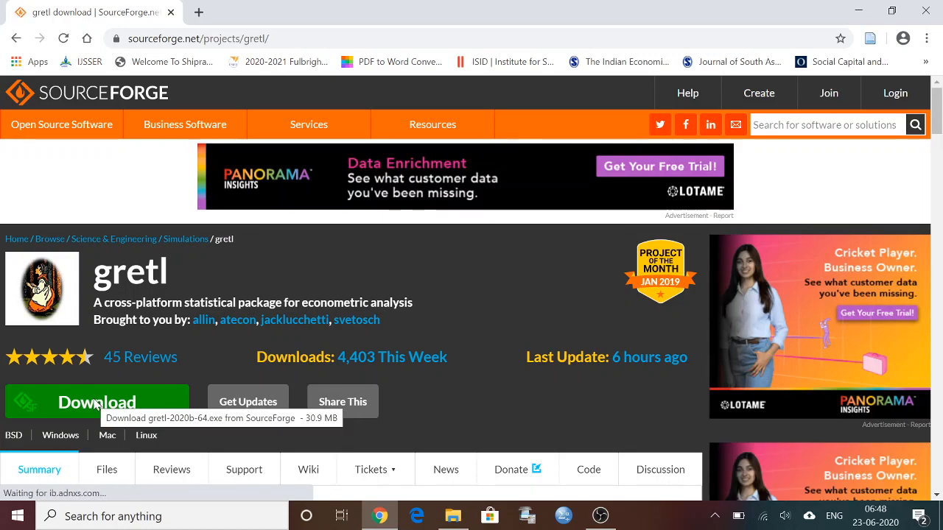
# Download the gretl-2020b 64-bit Windows installer from the SourceForge page.
pyautogui.scroll(-3)
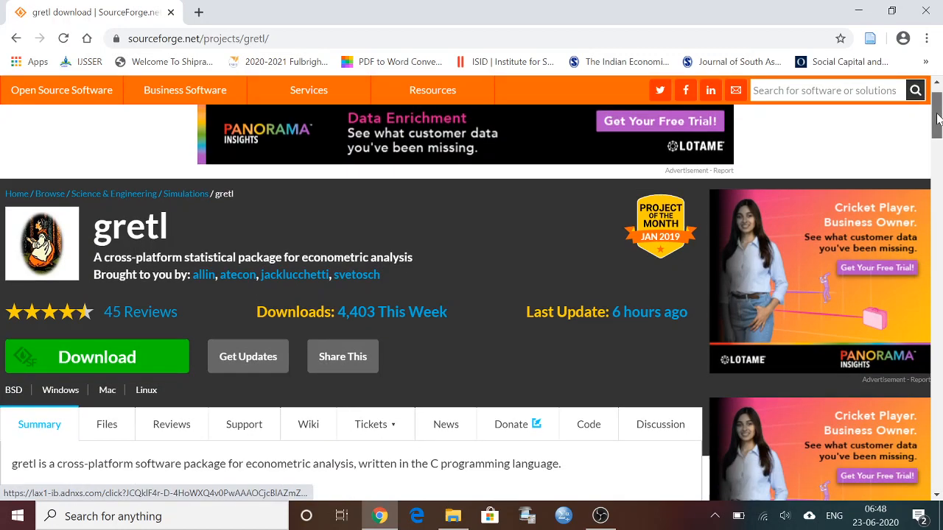
pyautogui.scroll(-3)
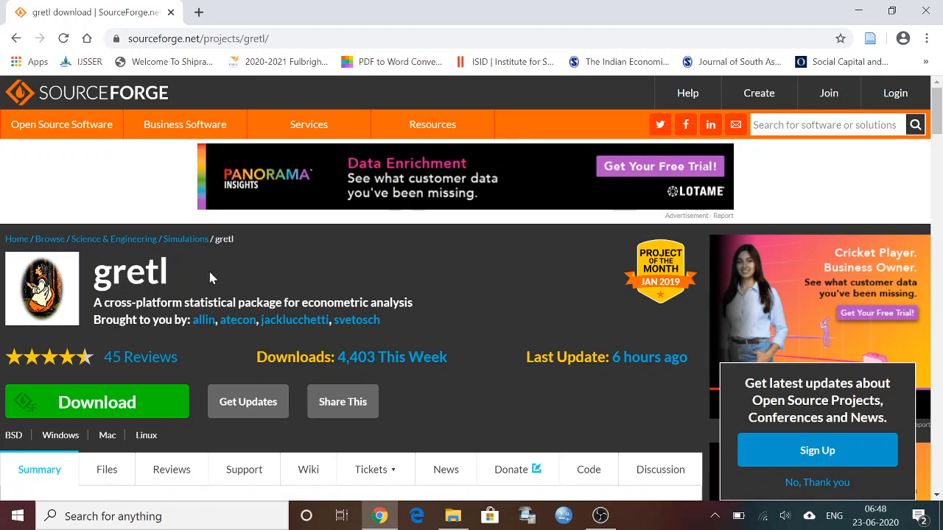
pyautogui.moveTo(171, 283)
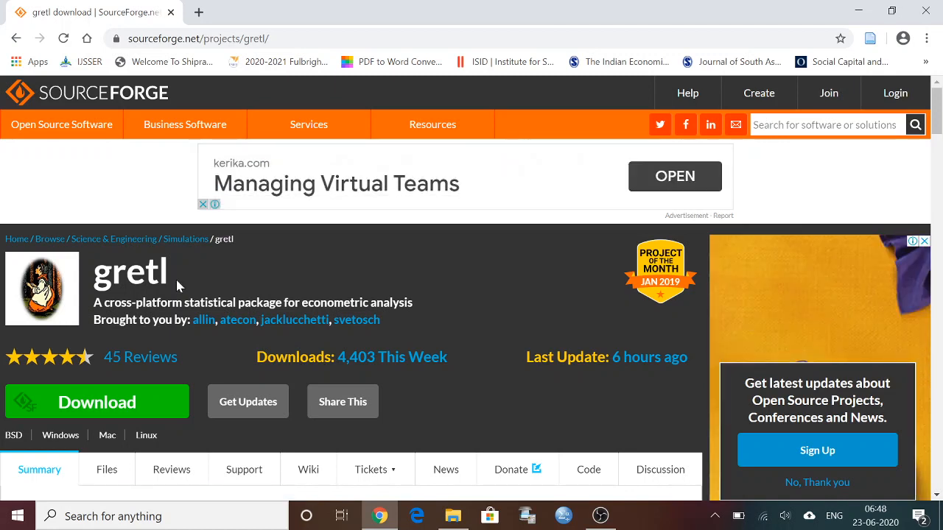
pyautogui.moveTo(130, 400)
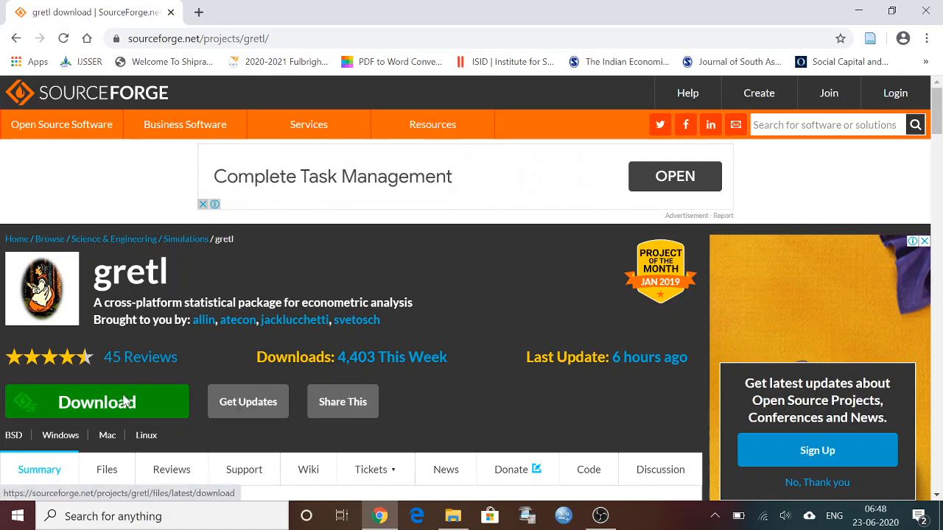
pyautogui.click(96, 401)
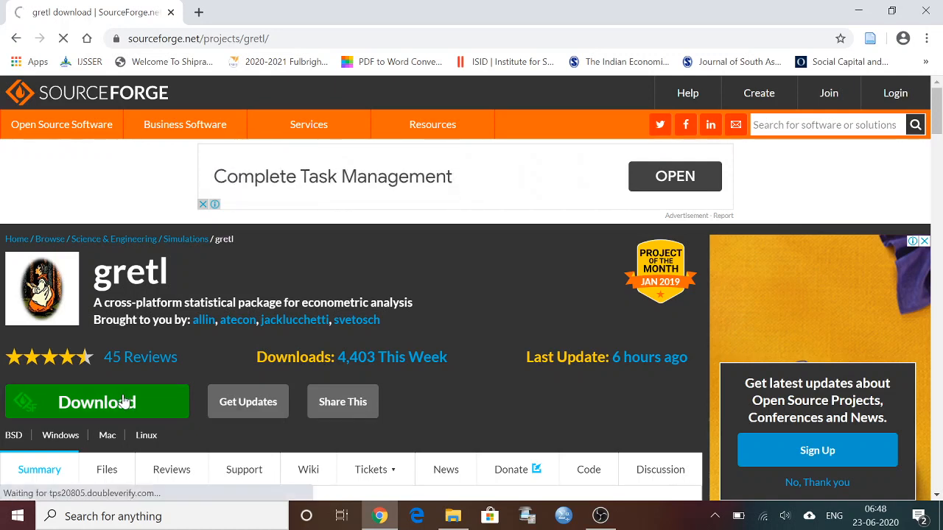
pyautogui.click(96, 401)
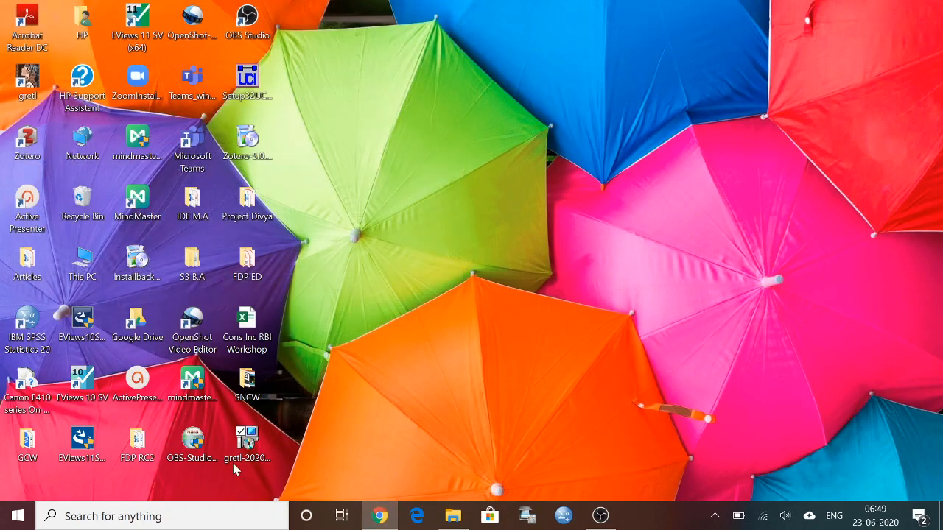
# Run the gretl installer in English, keeping 'Add gretl directory to your PATH', and install.
pyautogui.click(248, 445)
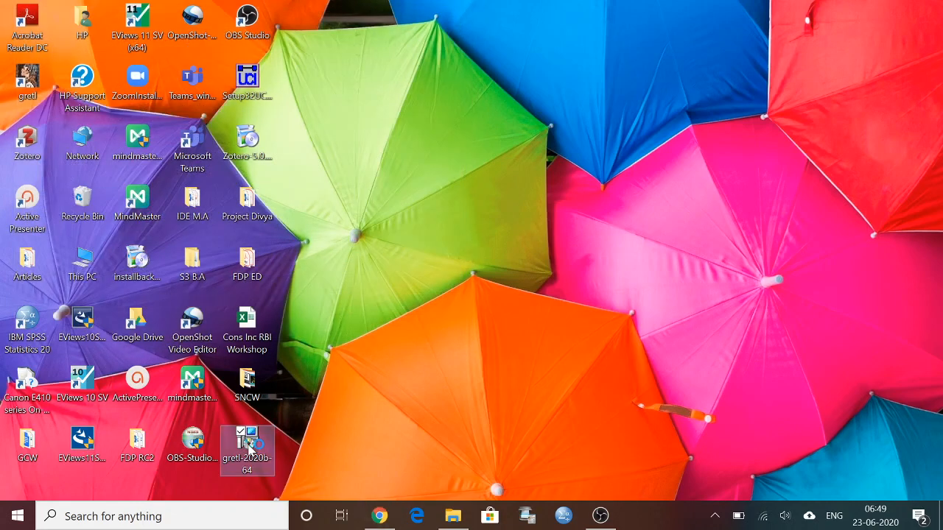
pyautogui.doubleClick(247, 449)
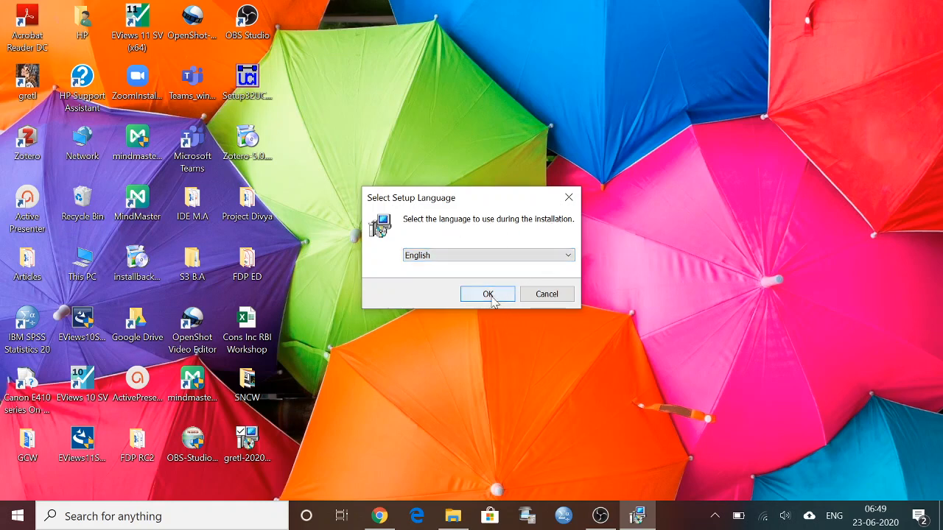
pyautogui.click(488, 295)
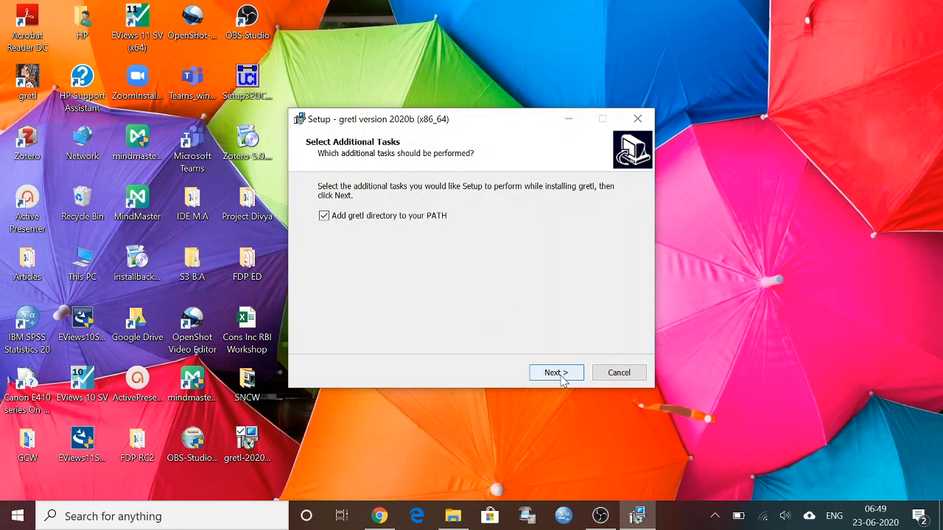
pyautogui.click(556, 372)
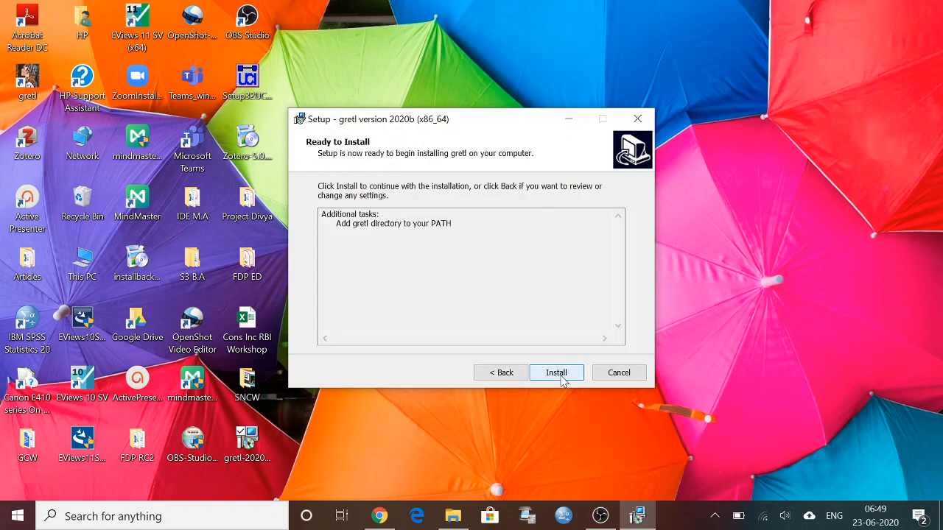
pyautogui.click(556, 371)
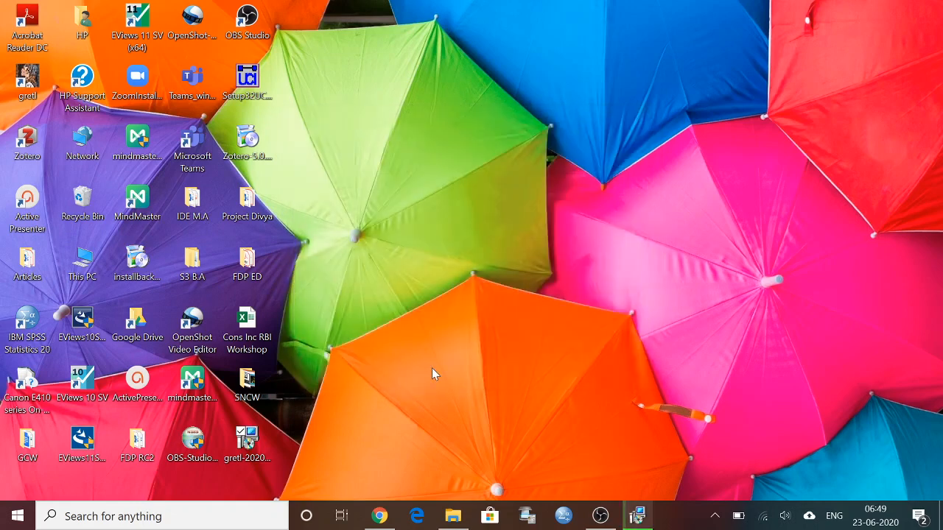
pyautogui.moveTo(477, 380)
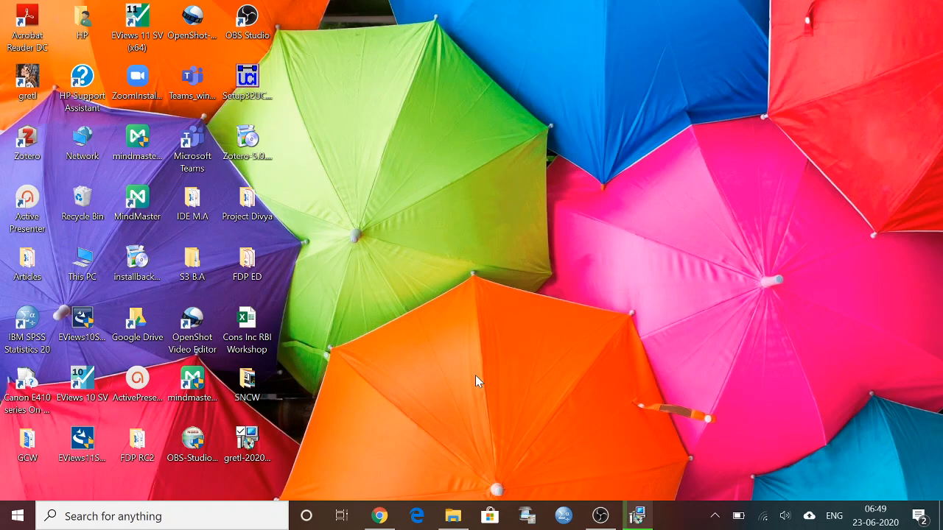
pyautogui.moveTo(137, 204)
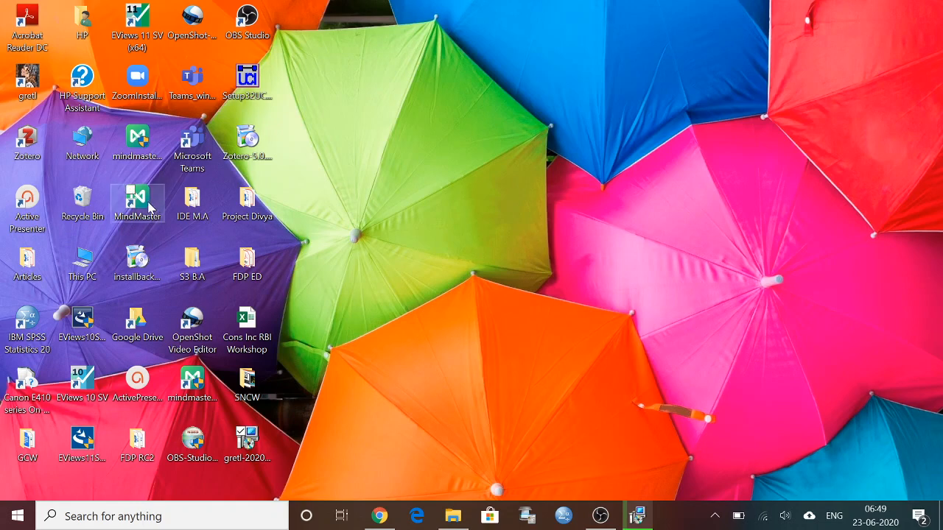
# Move the new gretl shortcut to another spot on the desktop.
pyautogui.click(26, 79)
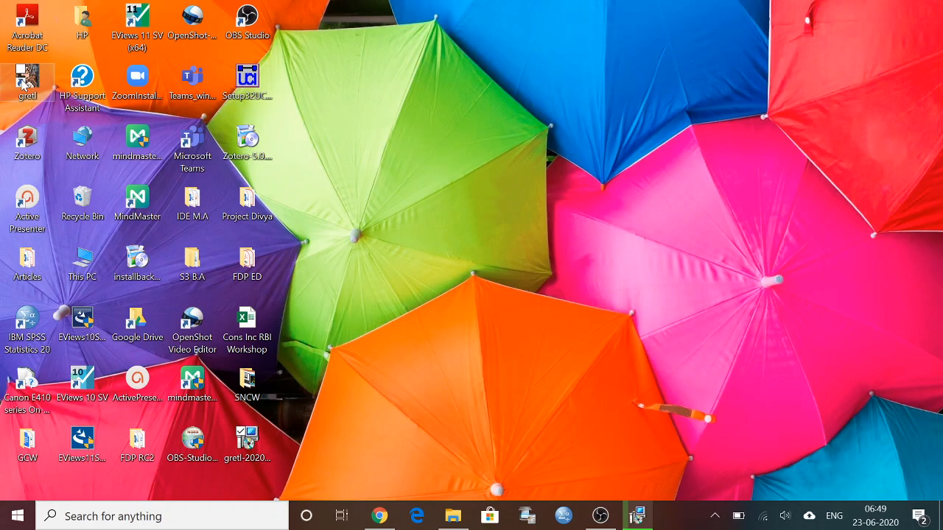
pyautogui.moveTo(26, 76); pyautogui.dragTo(572, 154)
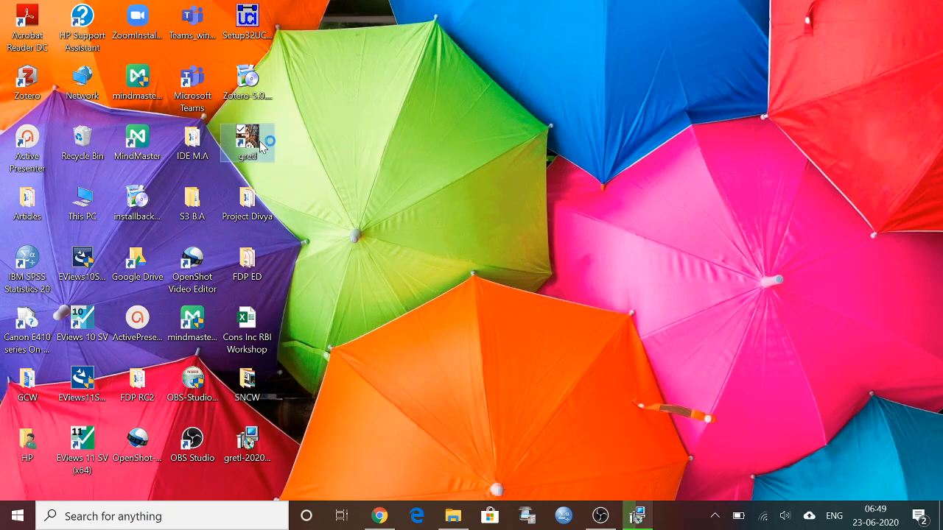
# Dismiss the missing libcairo and gdk-pixbuf errors and finish the gretl Setup wizard.
pyautogui.doubleClick(248, 140)
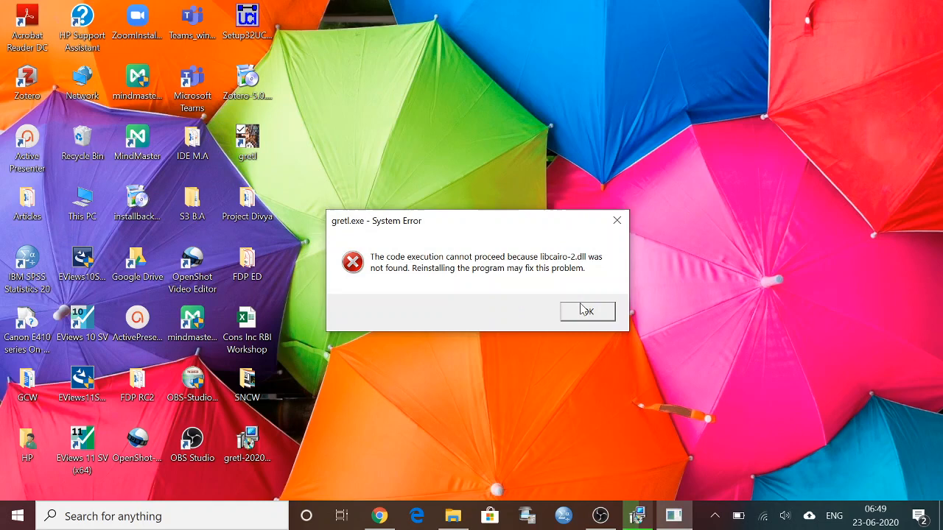
pyautogui.click(586, 310)
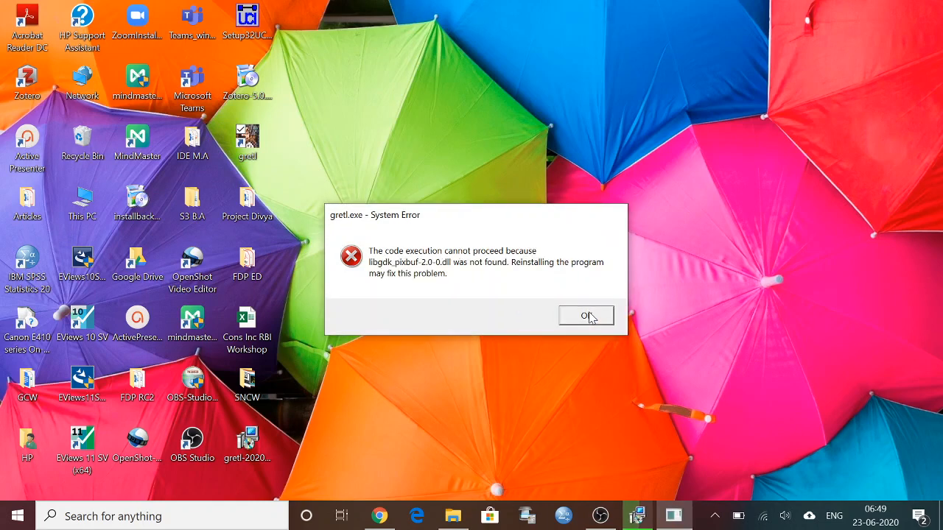
pyautogui.click(586, 315)
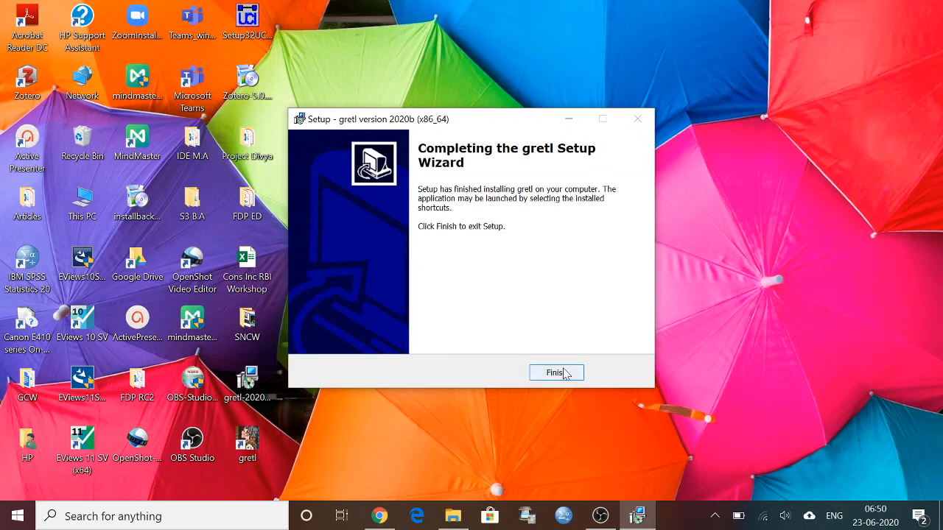
pyautogui.click(557, 373)
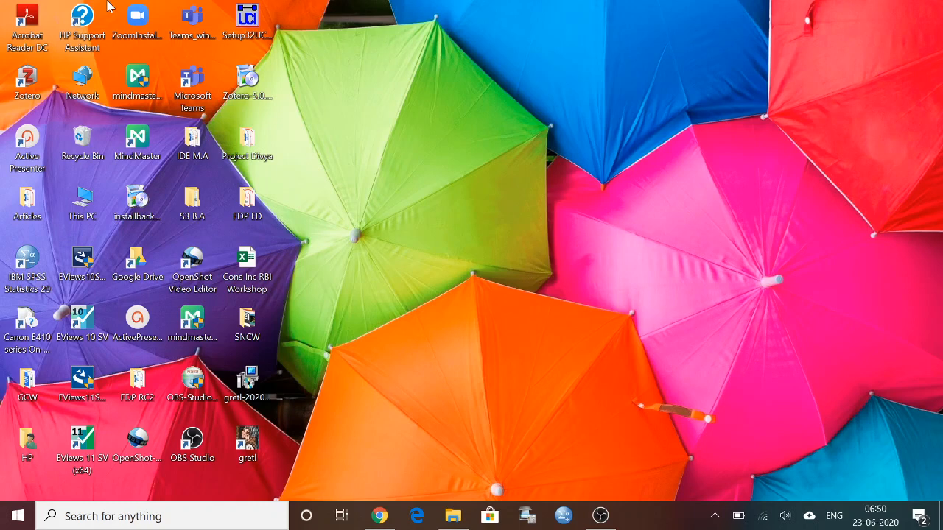
# Launch gretl from its desktop shortcut into an empty main window.
pyautogui.click(247, 441)
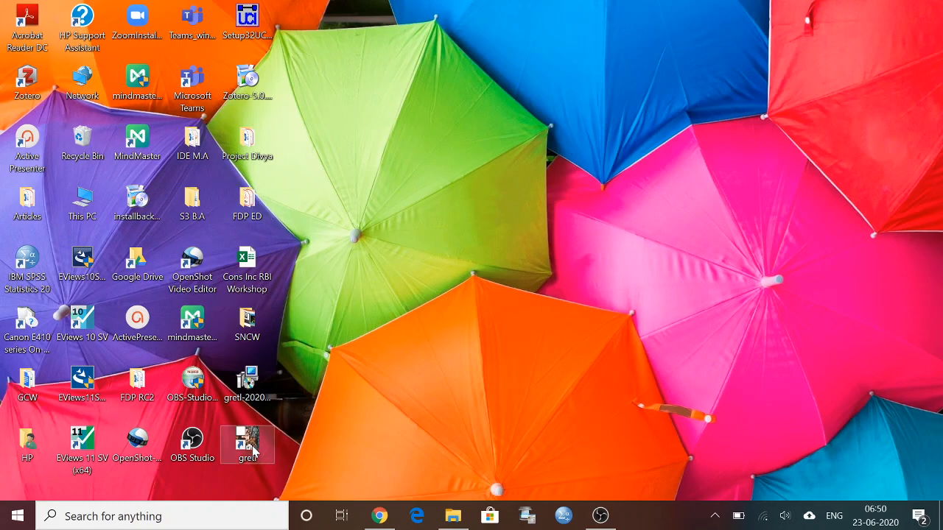
pyautogui.moveTo(248, 441)
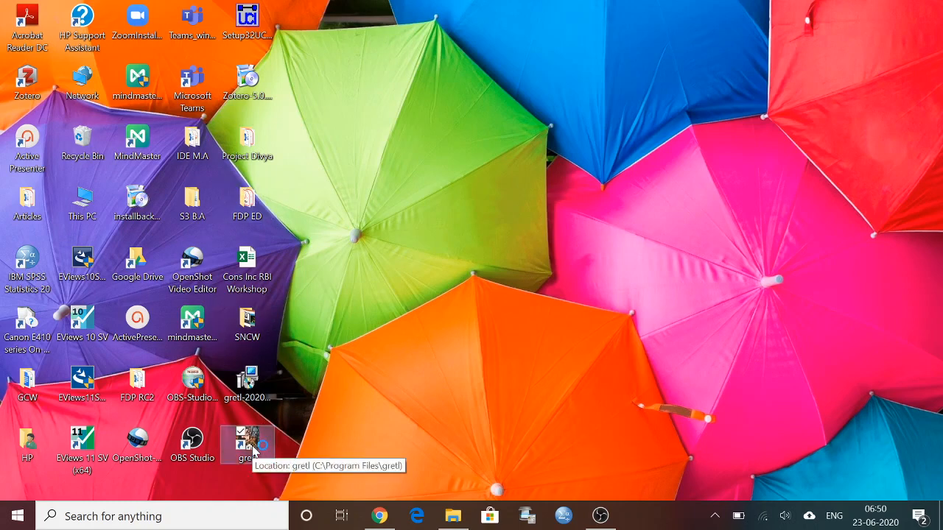
pyautogui.doubleClick(247, 440)
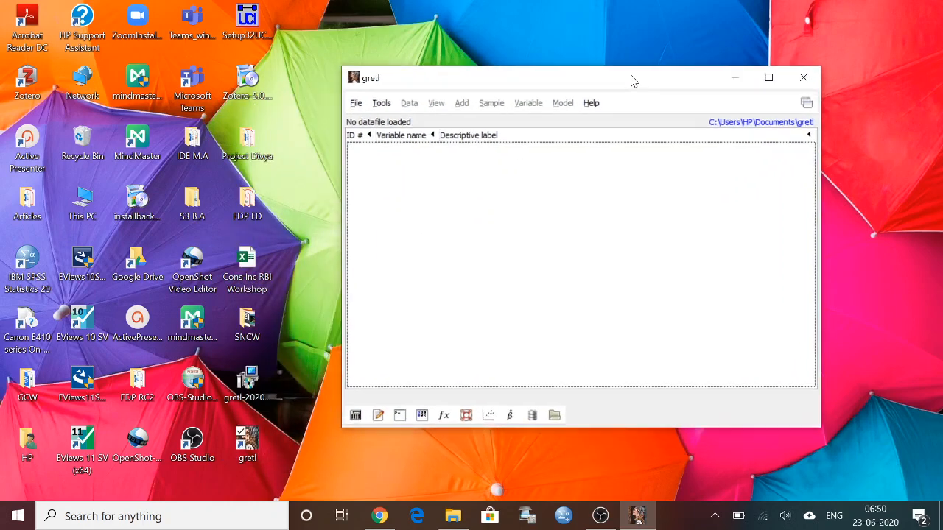
pyautogui.moveTo(576, 83)
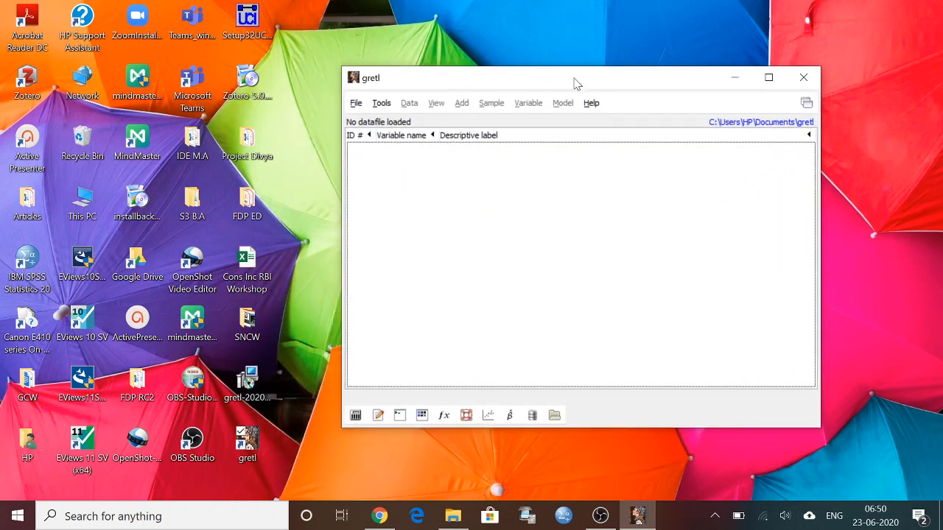
pyautogui.moveTo(456, 120)
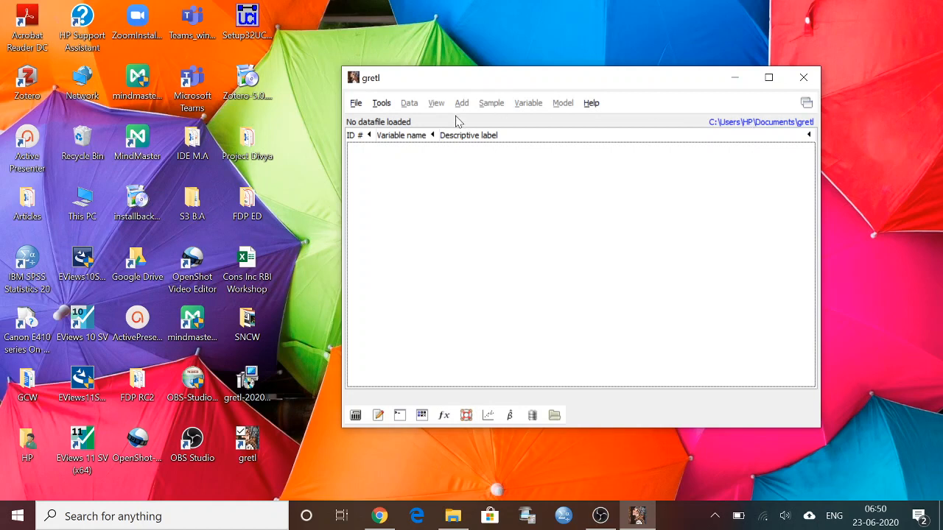
# Import the 'Inc Con Inv' sheet of Cons Inc RBI Workshop.xlsx, giving Inc, cons and Inv over 62 observations.
pyautogui.click(248, 258)
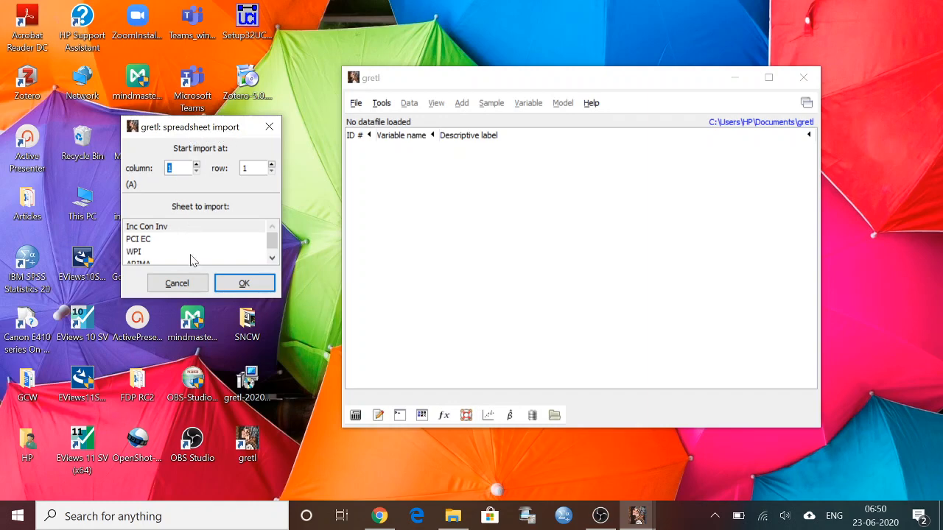
pyautogui.click(177, 282)
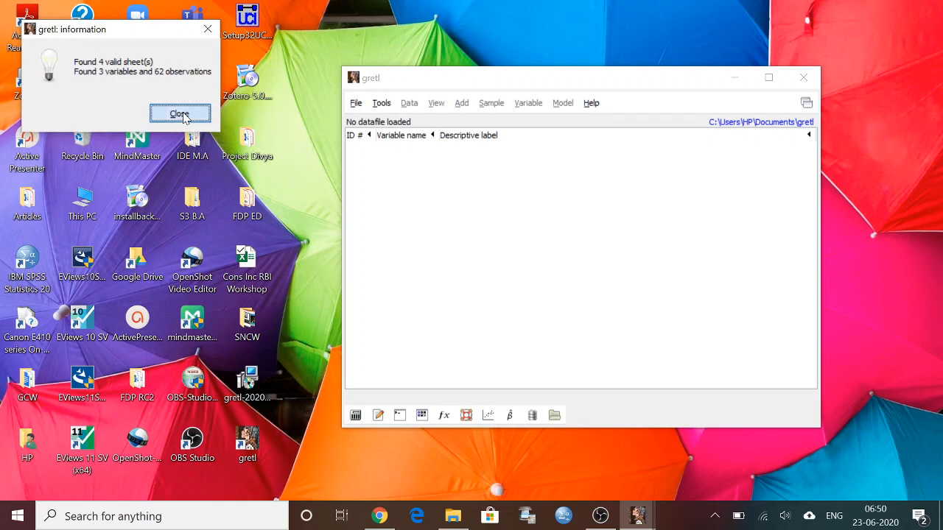
pyautogui.click(179, 113)
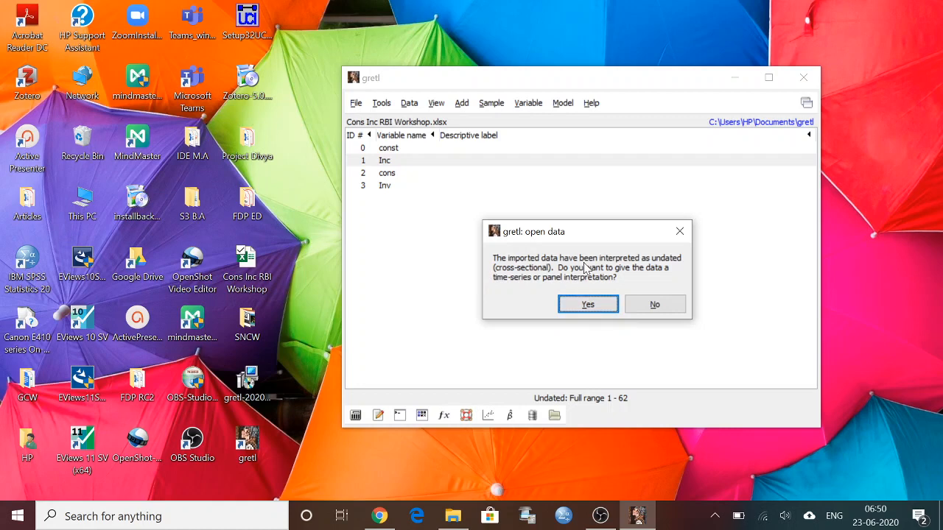
pyautogui.moveTo(612, 274)
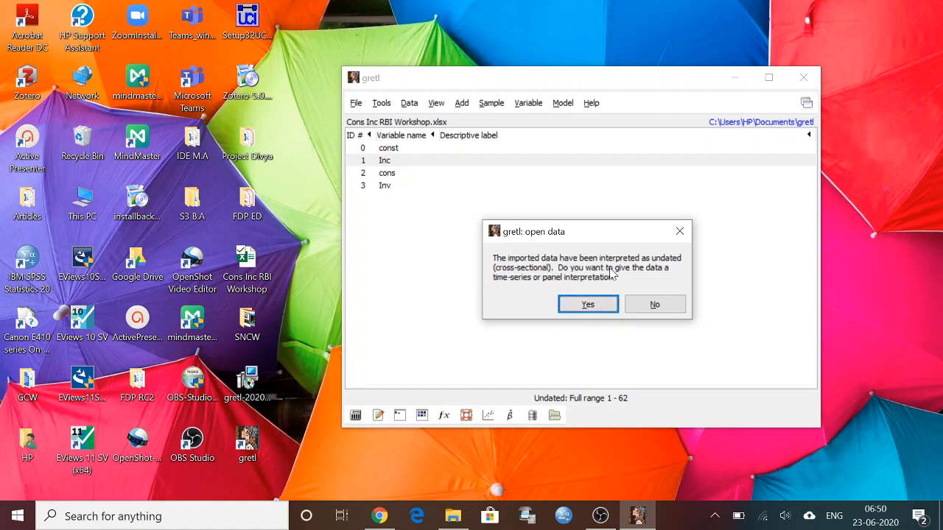
pyautogui.moveTo(426, 197)
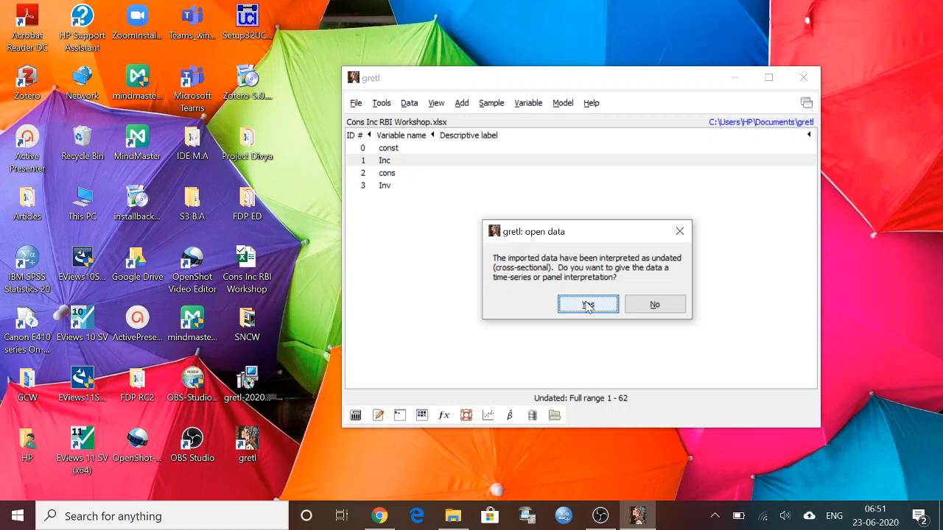
# Confirm the dataset as cross-sectional, observations 1 to 62, through the Data structure wizard.
pyautogui.click(588, 304)
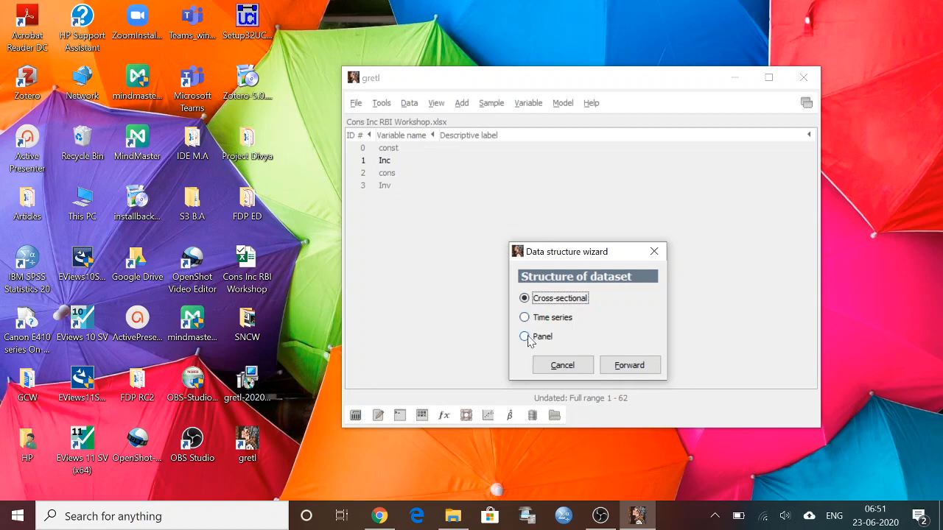
pyautogui.click(524, 297)
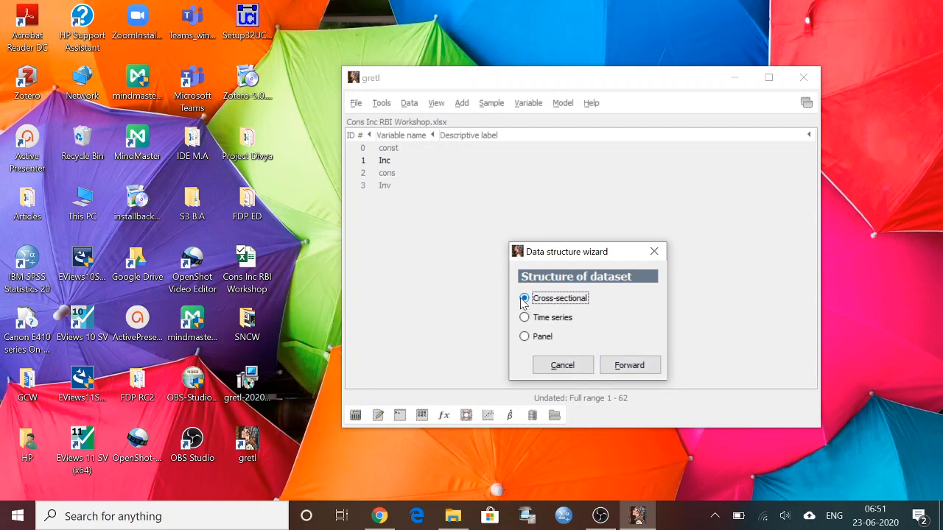
pyautogui.click(630, 365)
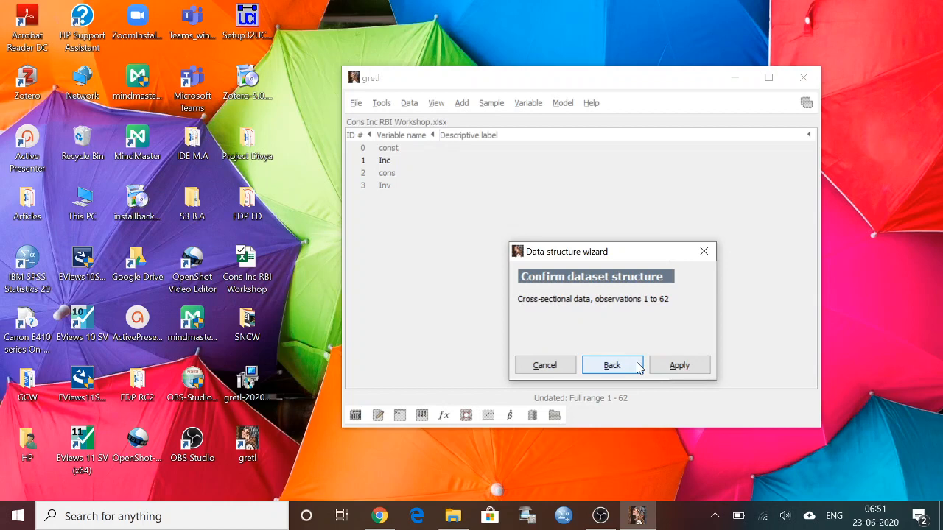
pyautogui.moveTo(677, 348)
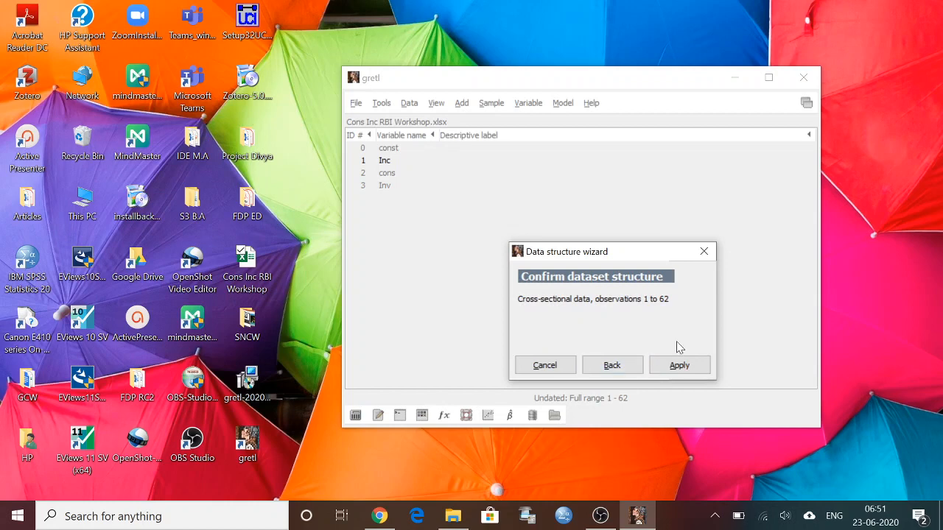
pyautogui.moveTo(624, 323)
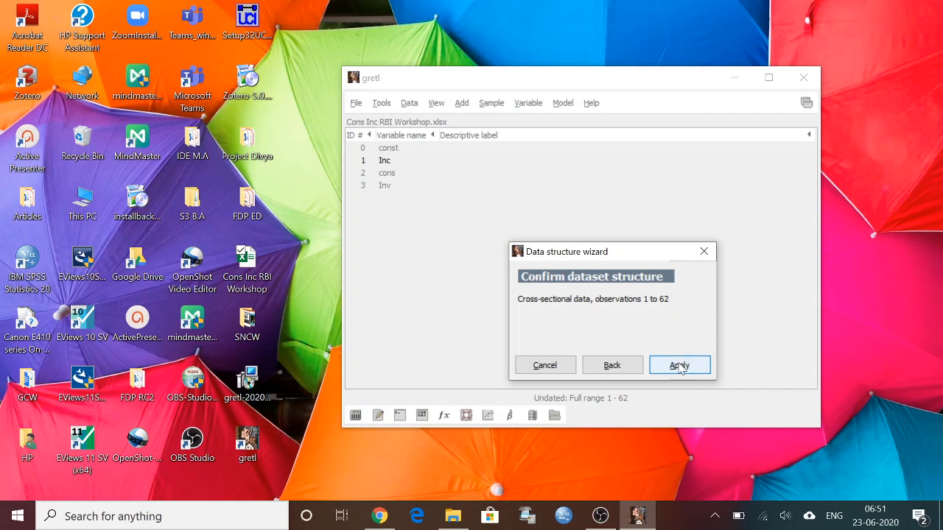
pyautogui.click(677, 366)
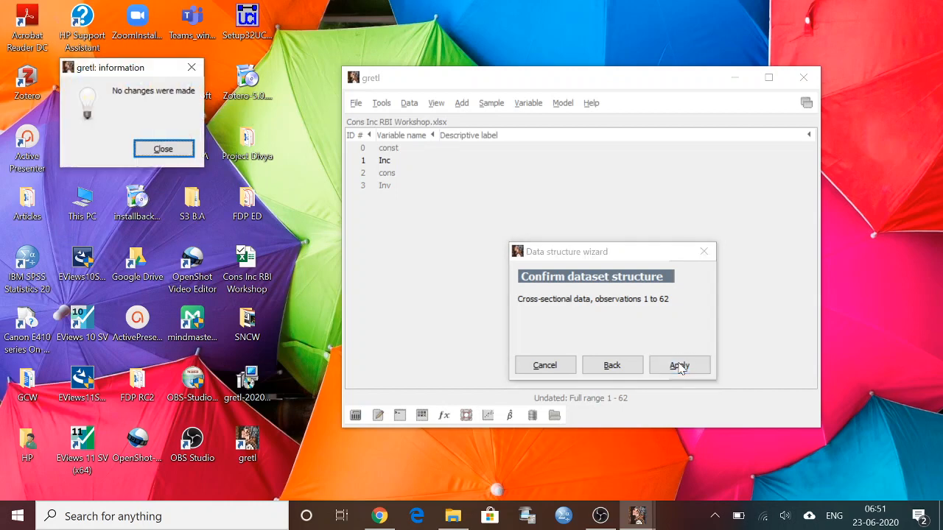
pyautogui.click(677, 365)
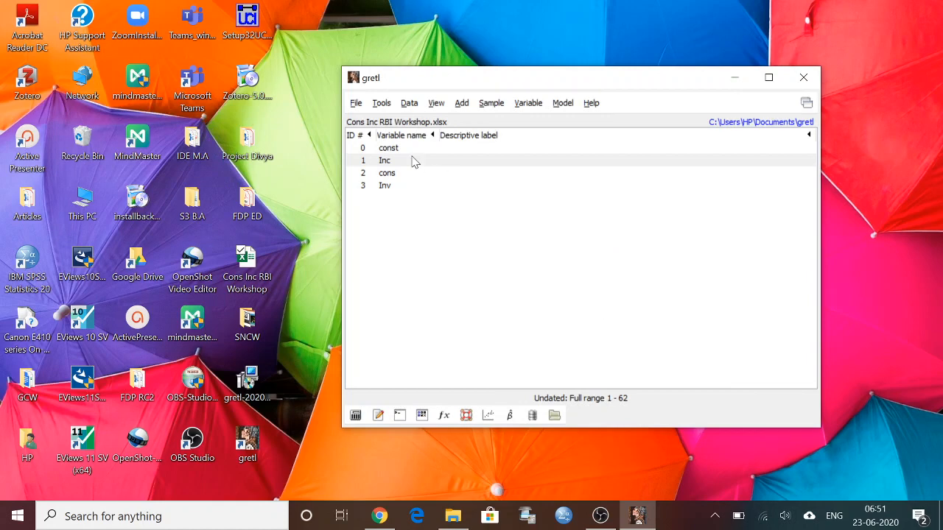
pyautogui.doubleClick(385, 159)
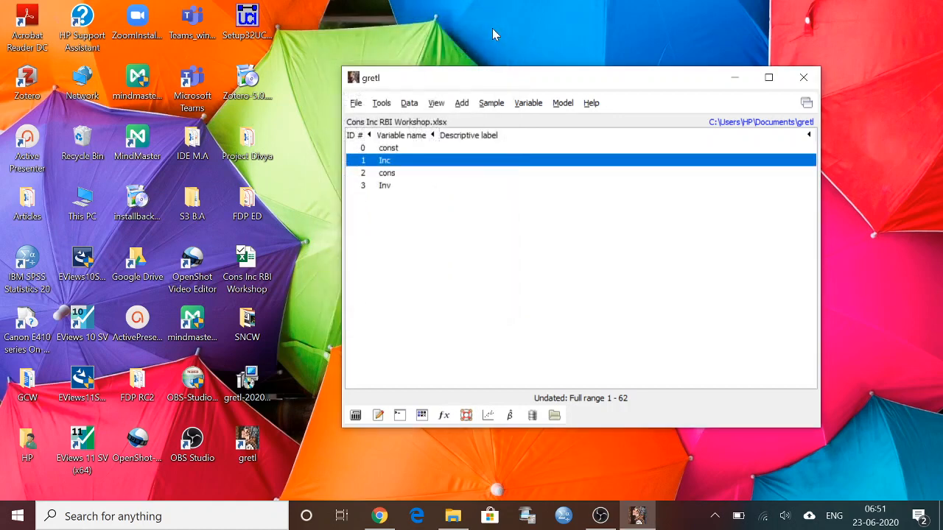
pyautogui.doubleClick(386, 172)
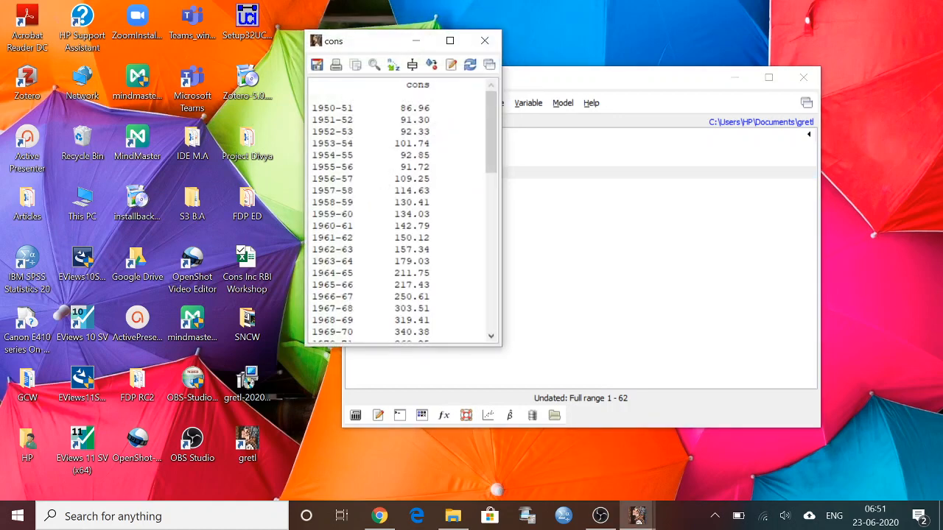
pyautogui.scroll(-3)
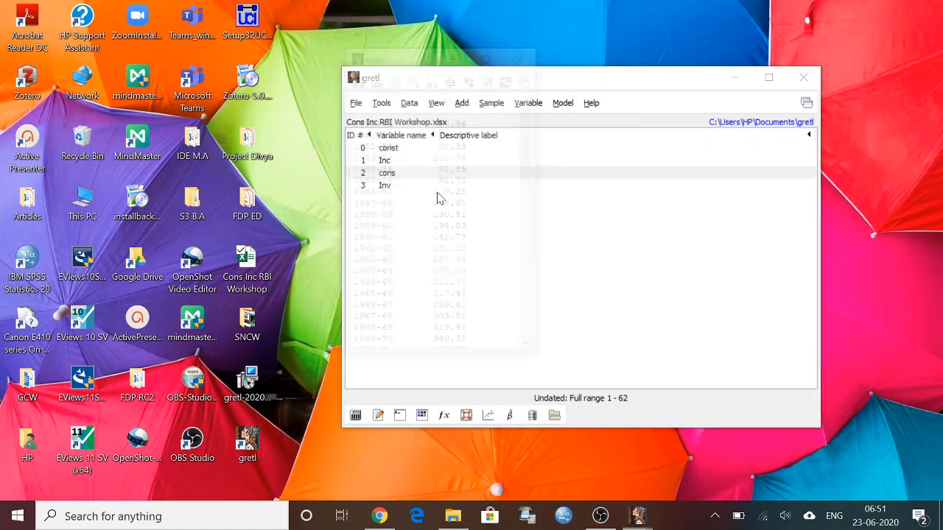
pyautogui.click(386, 173)
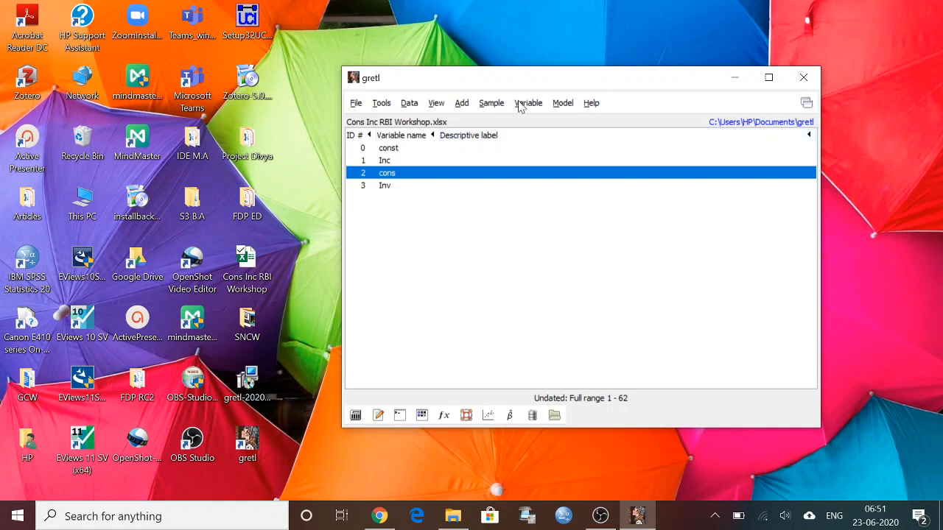
pyautogui.click(527, 103)
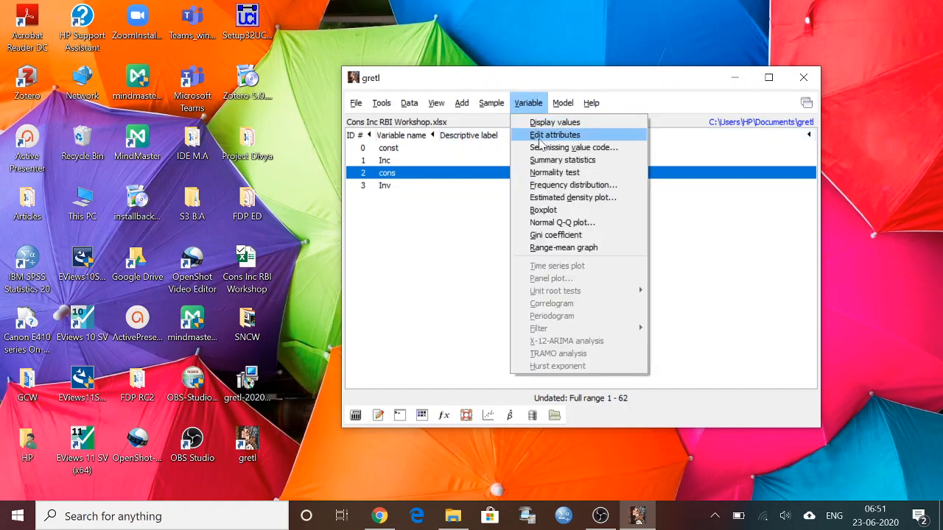
pyautogui.moveTo(563, 159)
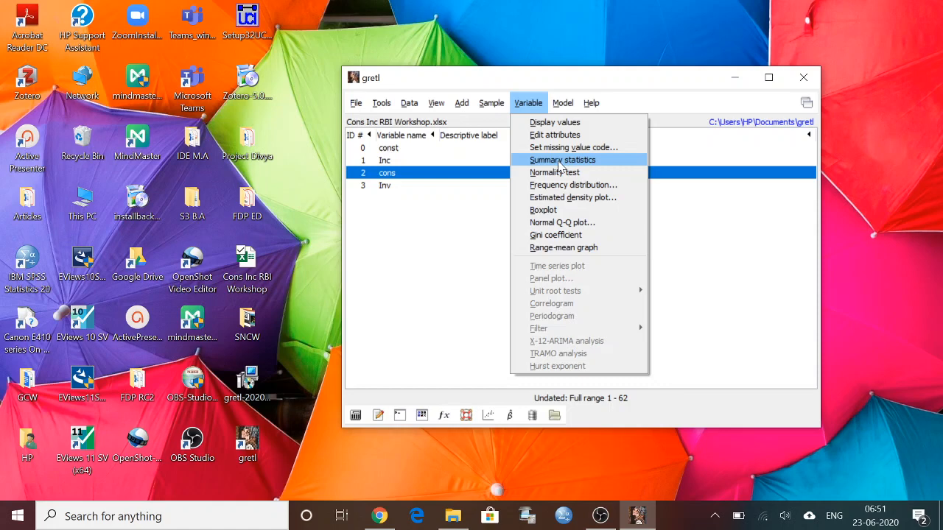
pyautogui.moveTo(492, 199)
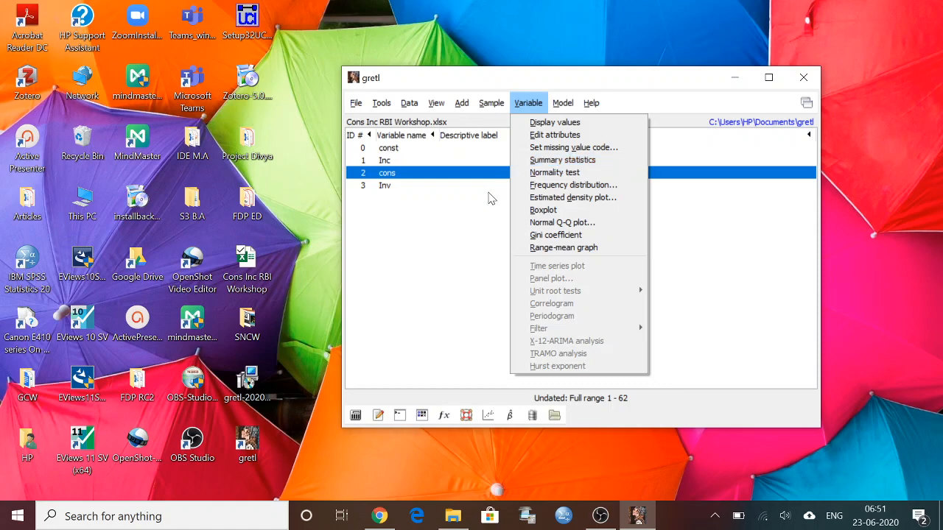
pyautogui.moveTo(561, 221)
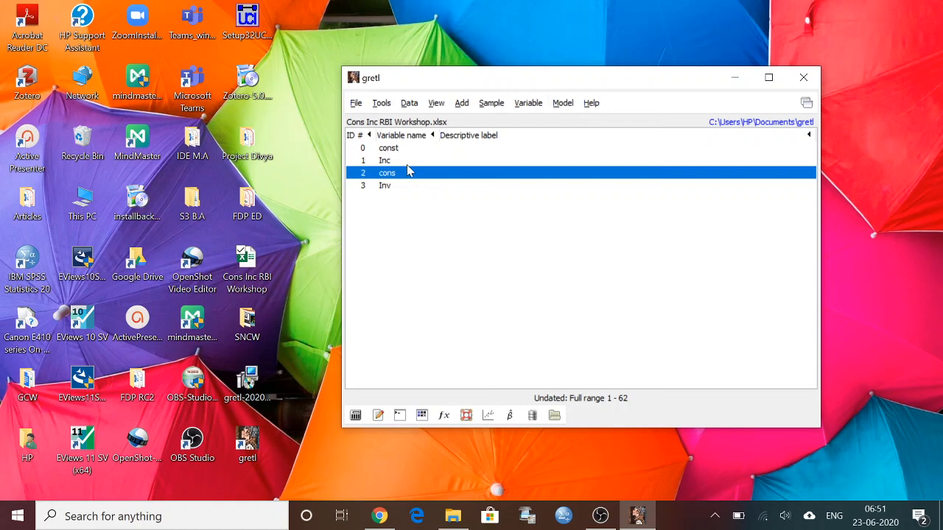
pyautogui.click(384, 159)
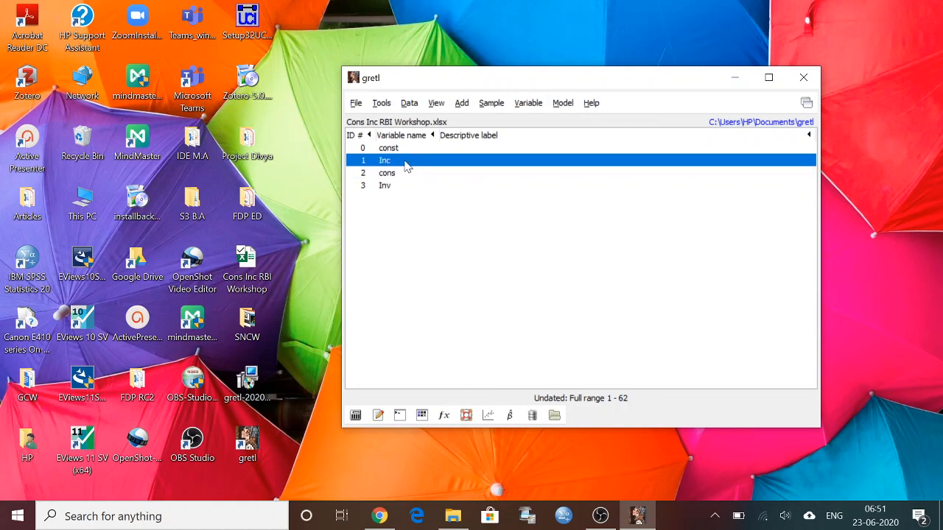
pyautogui.click(386, 172)
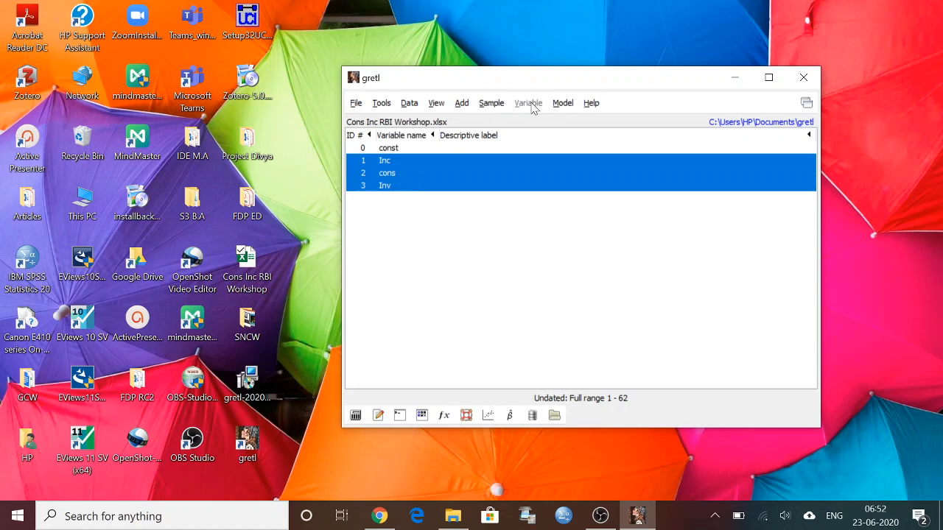
pyautogui.click(563, 103)
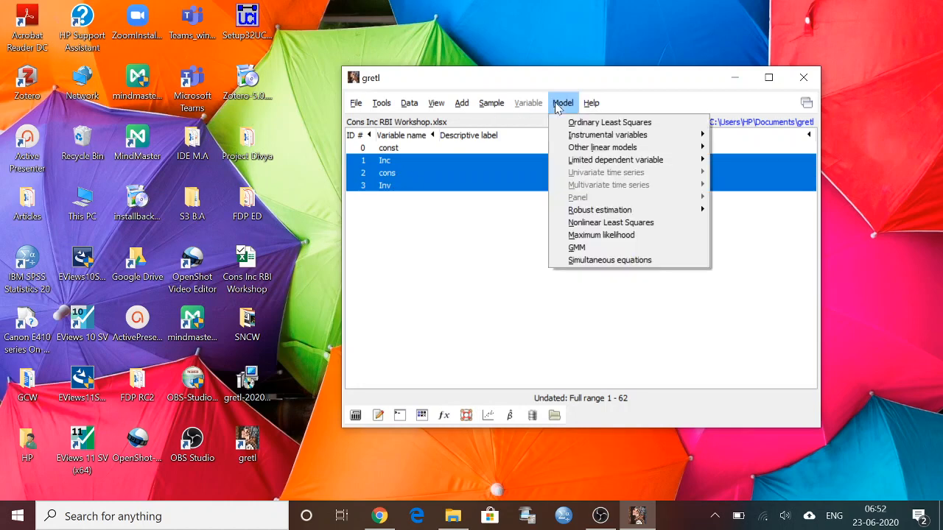
pyautogui.click(492, 103)
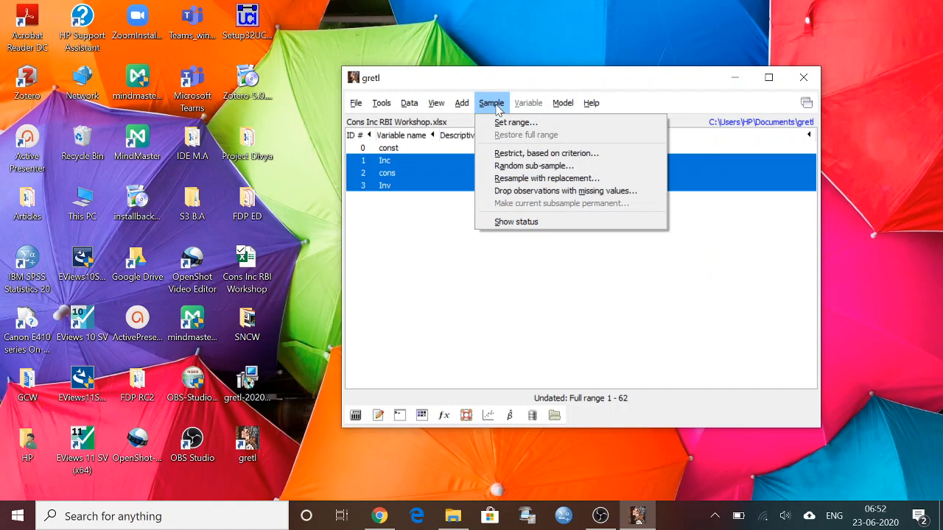
pyautogui.moveTo(436, 189)
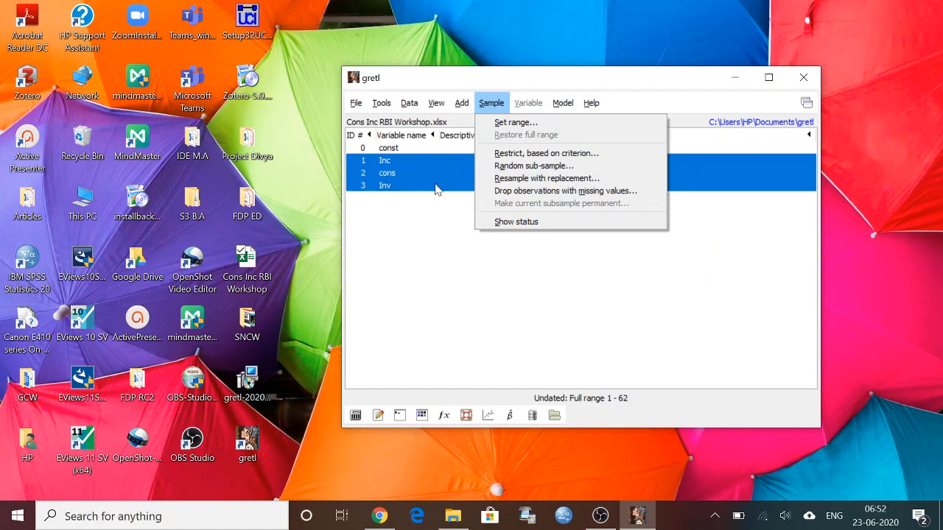
pyautogui.moveTo(527, 103)
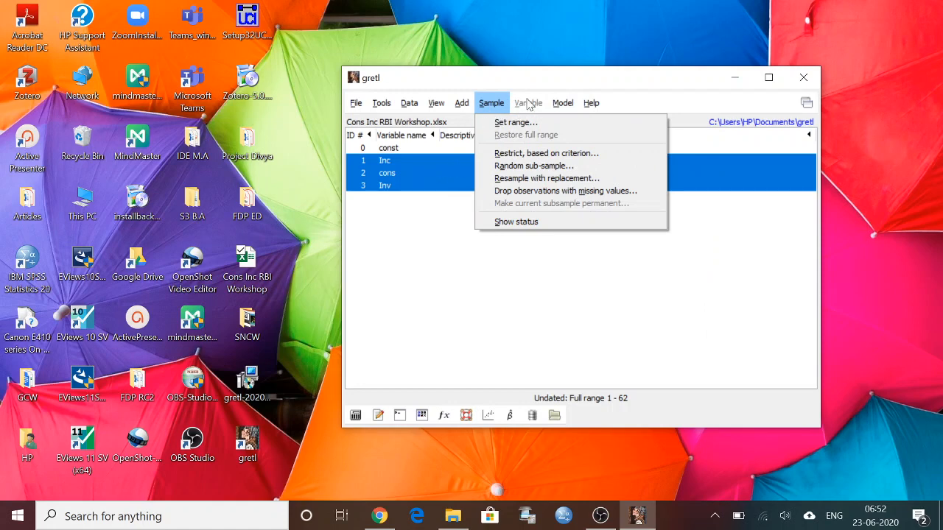
pyautogui.moveTo(533, 106)
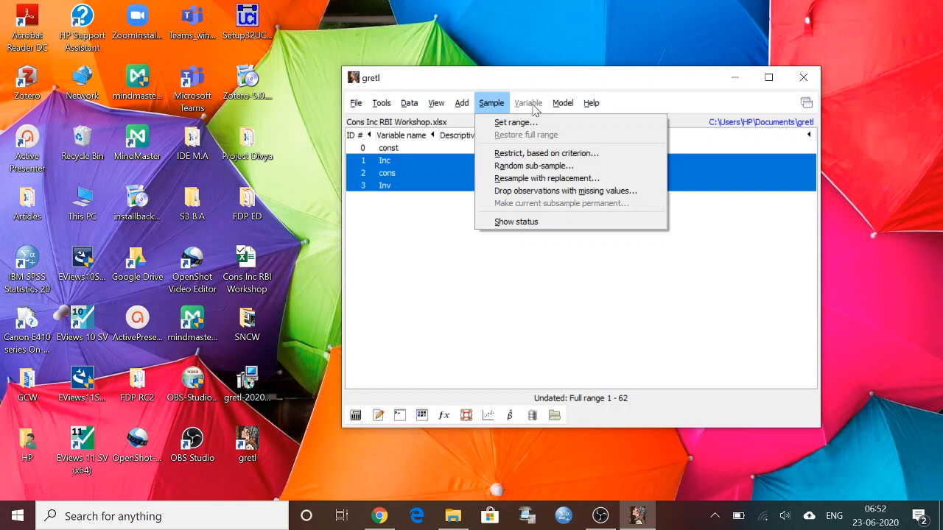
pyautogui.moveTo(529, 106)
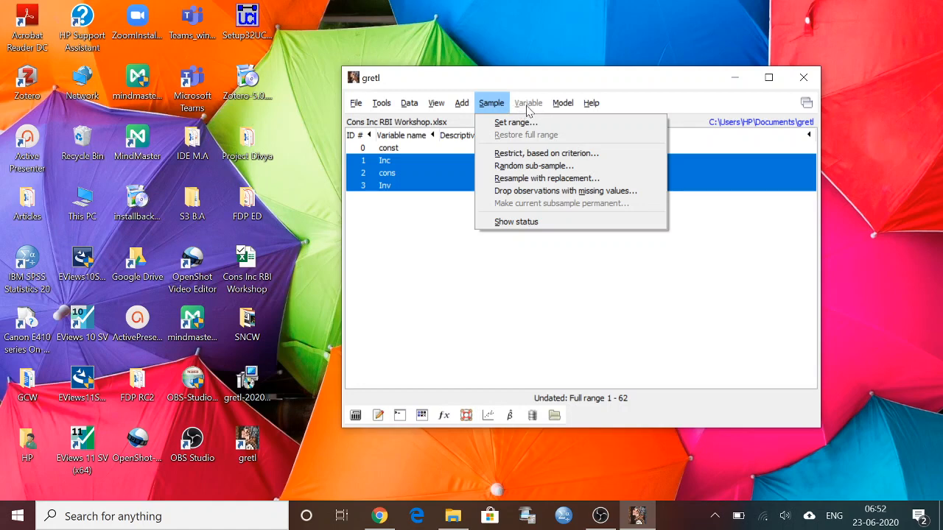
pyautogui.moveTo(416, 174)
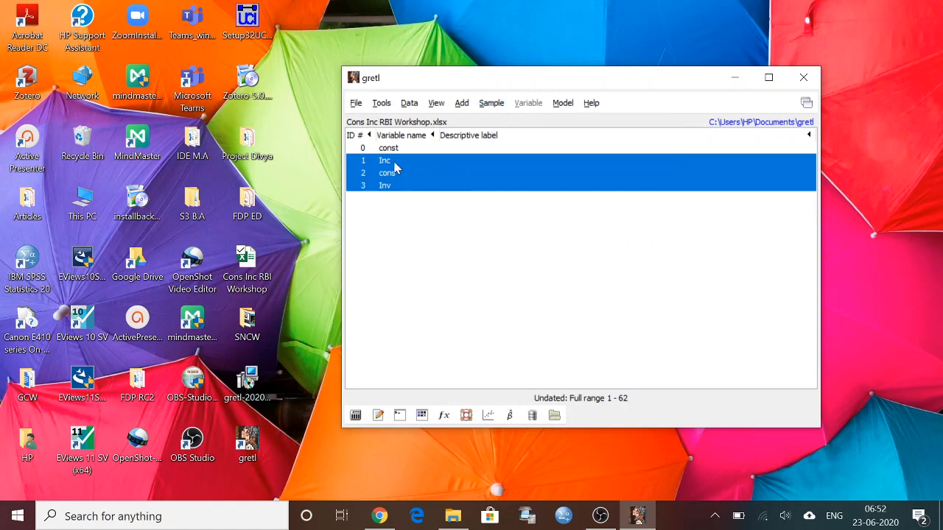
pyautogui.click(385, 159)
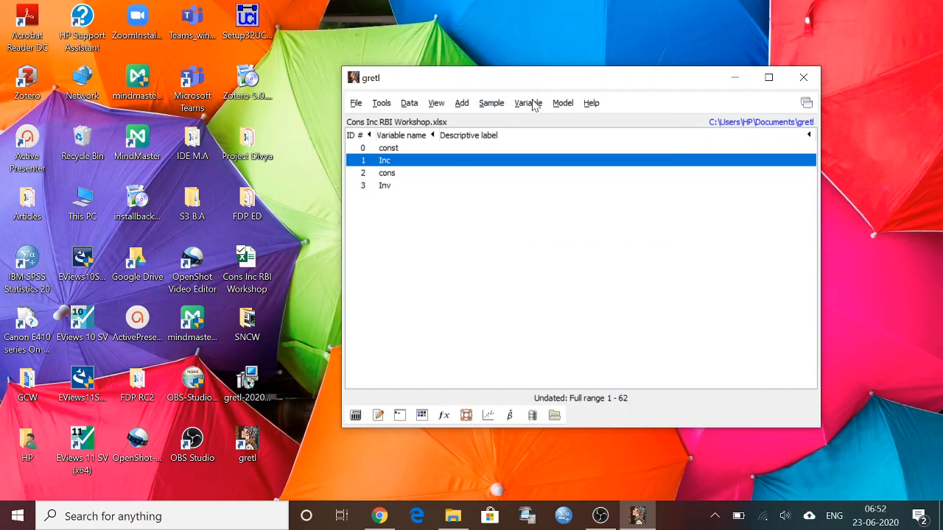
pyautogui.click(527, 103)
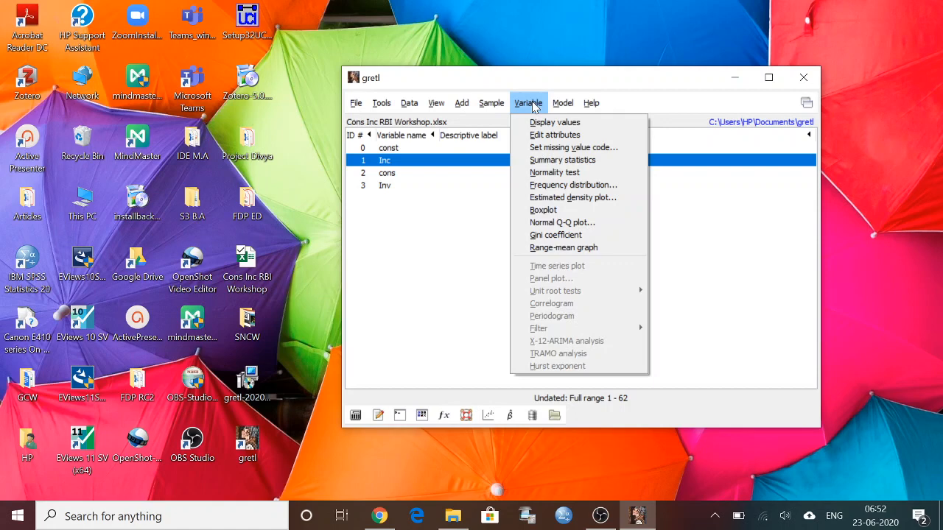
pyautogui.moveTo(554, 136)
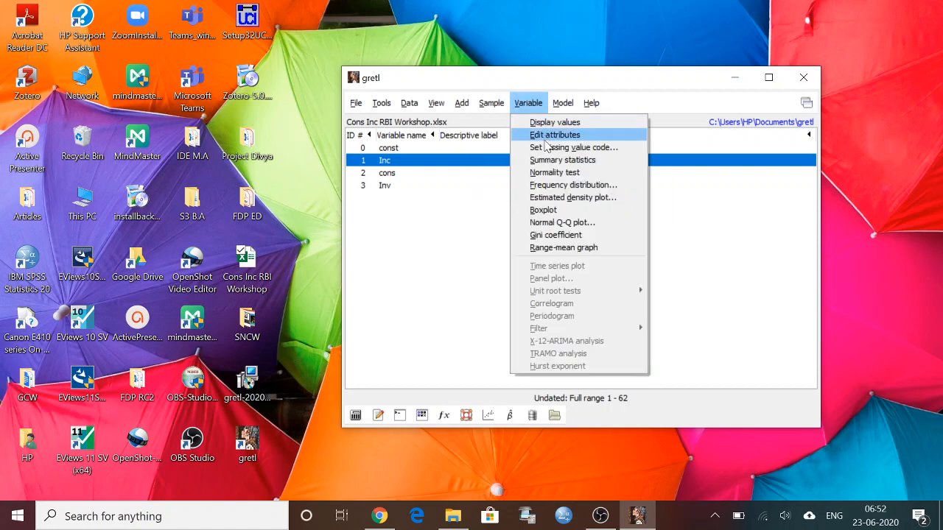
pyautogui.moveTo(562, 159)
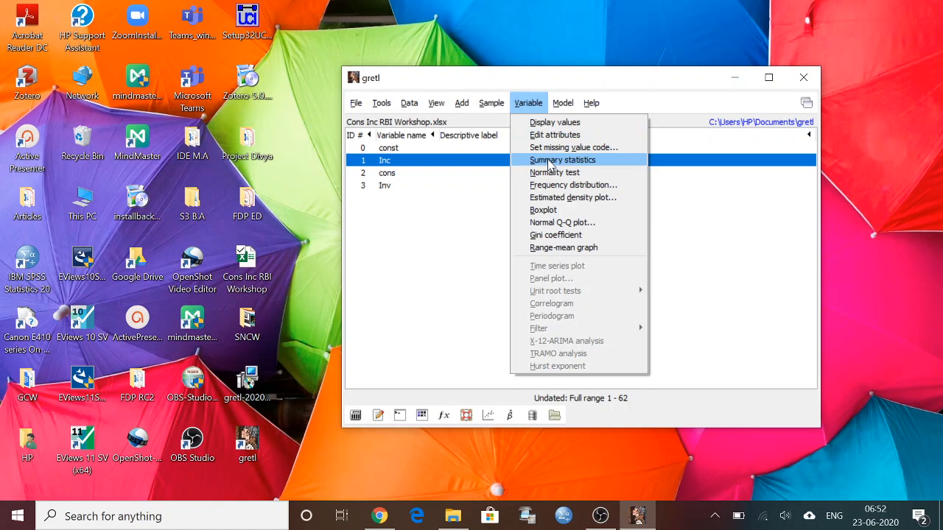
pyautogui.click(563, 159)
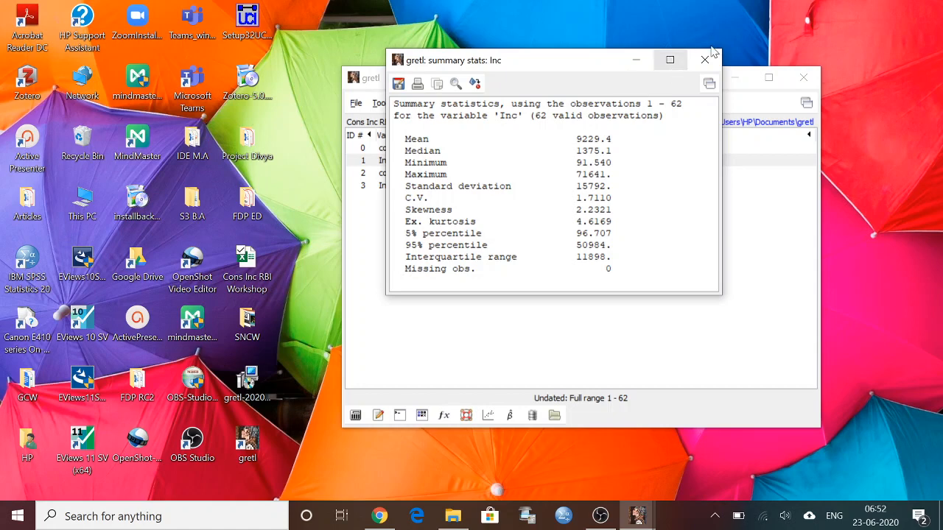
pyautogui.moveTo(704, 59)
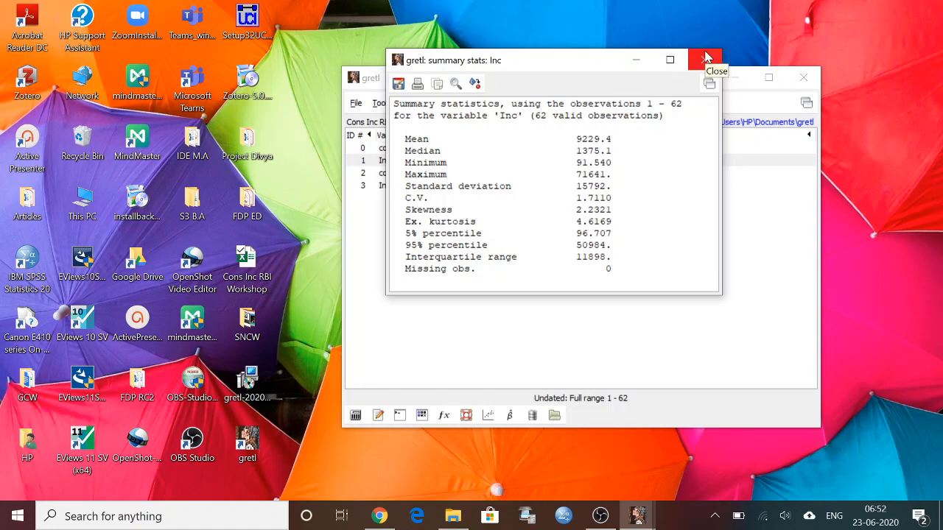
pyautogui.click(705, 59)
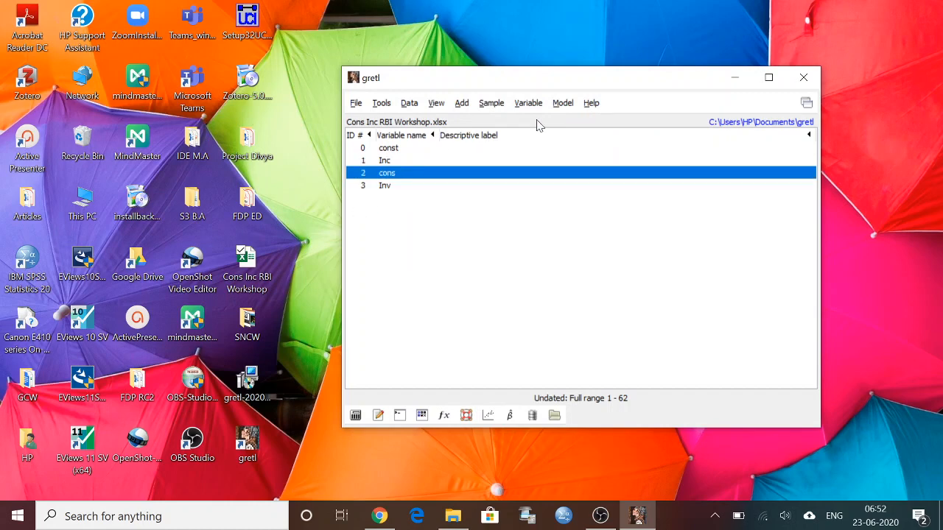
pyautogui.click(527, 103)
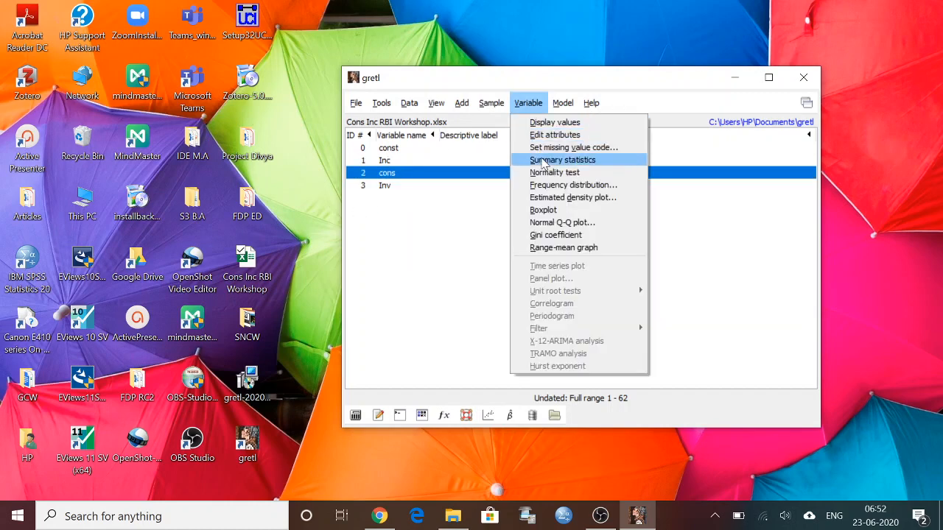
pyautogui.click(563, 159)
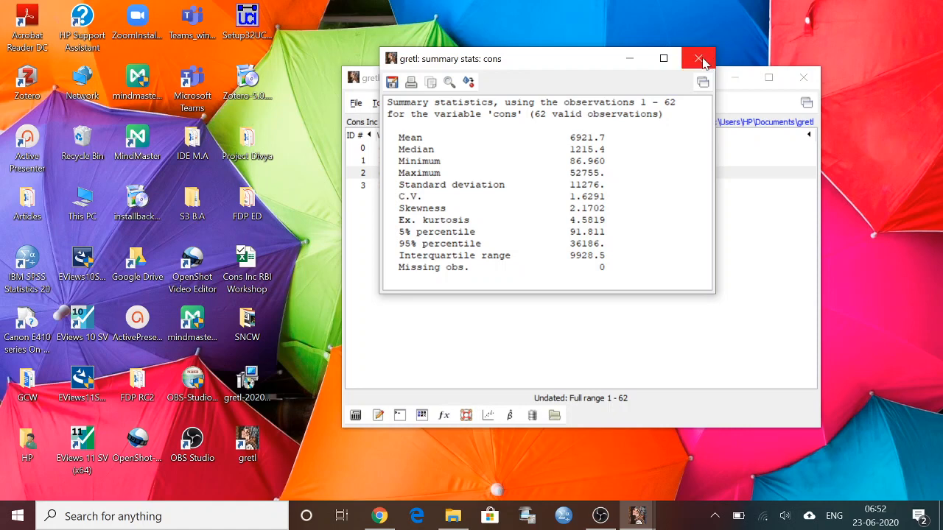
pyautogui.click(698, 59)
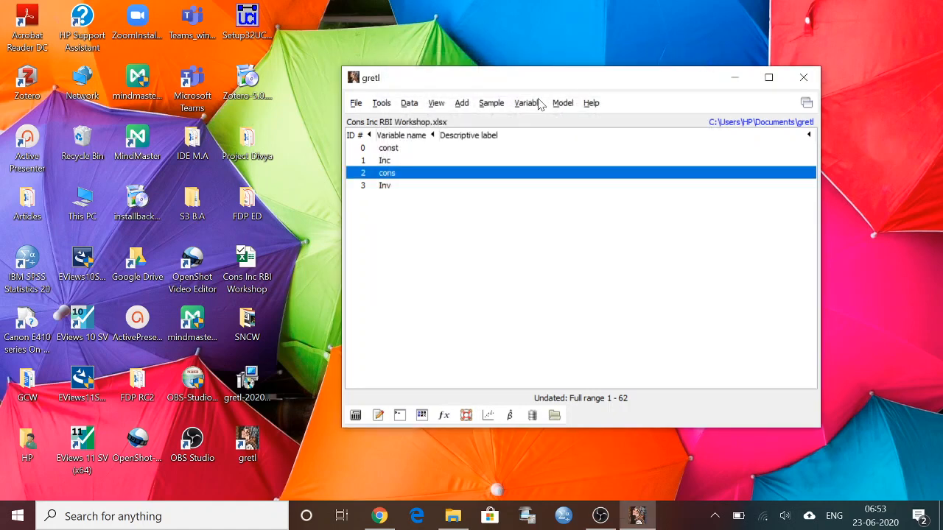
pyautogui.click(527, 103)
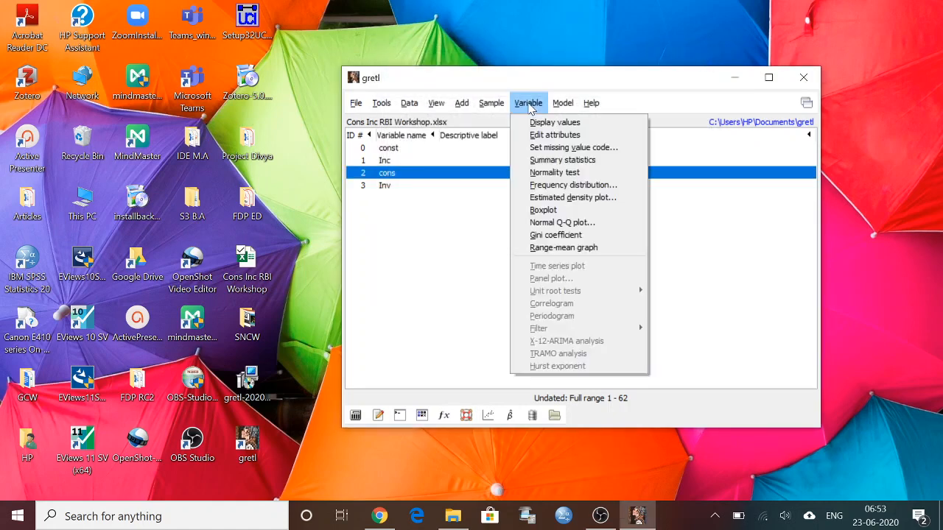
pyautogui.moveTo(554, 134)
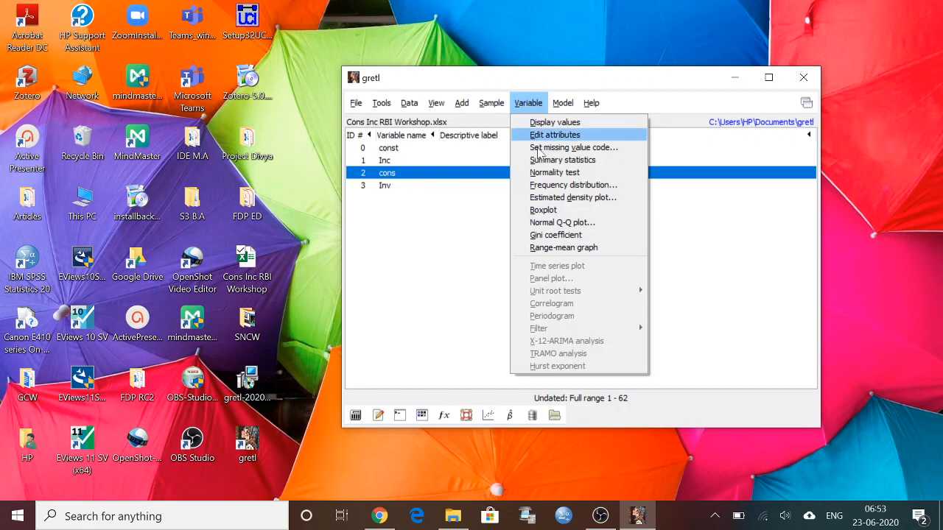
pyautogui.moveTo(573, 186)
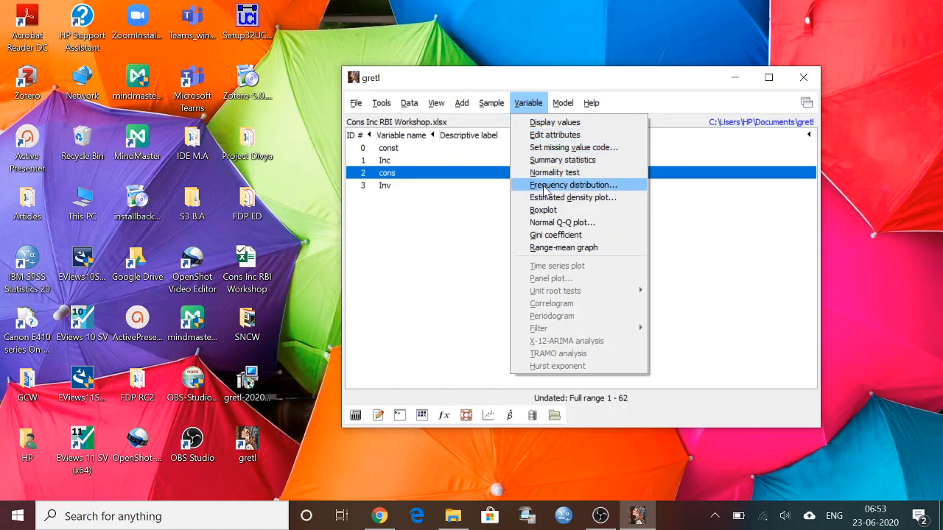
pyautogui.click(573, 185)
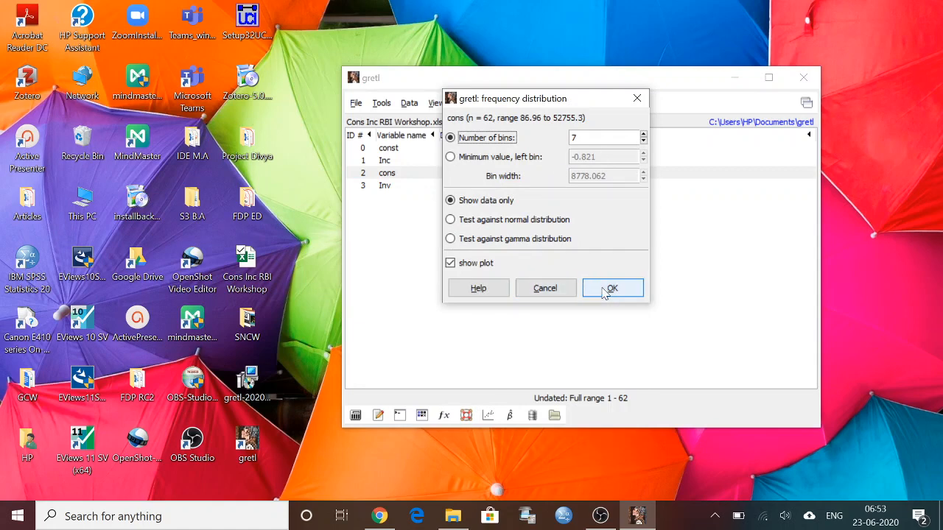
pyautogui.click(611, 287)
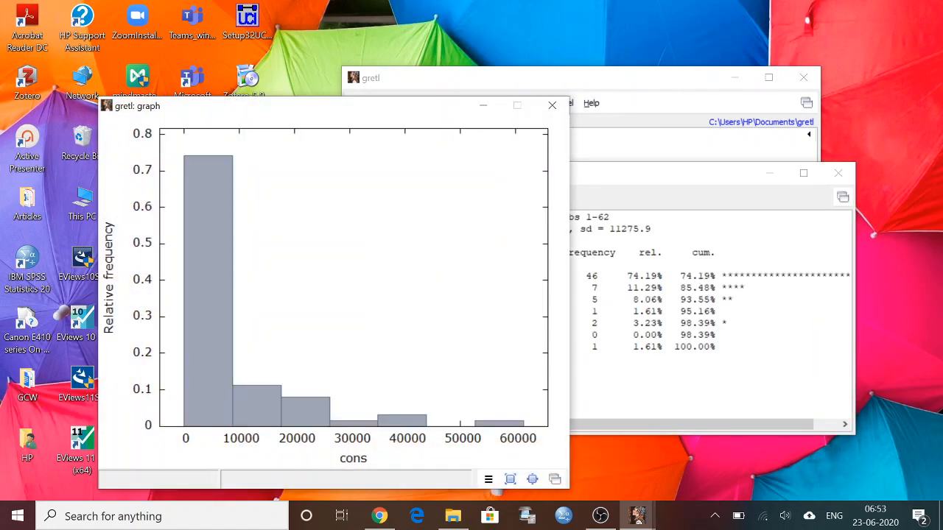
pyautogui.moveTo(253, 424)
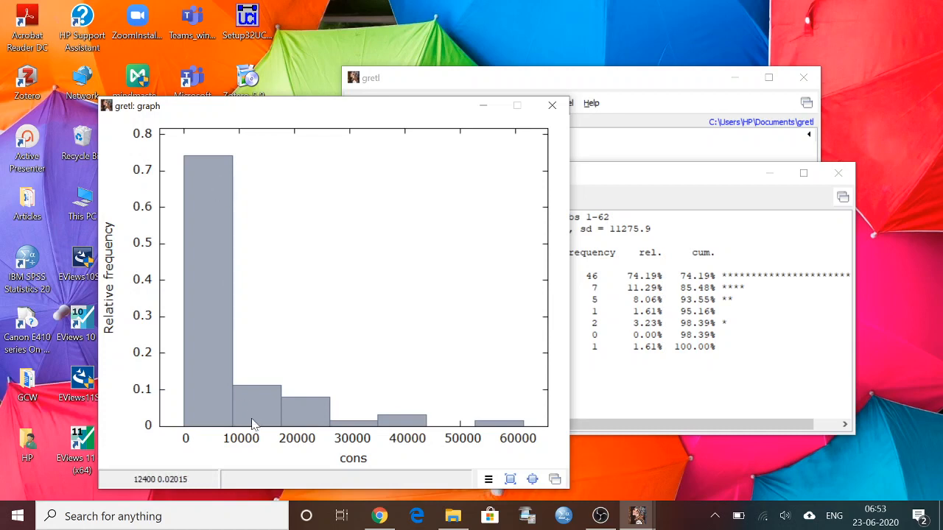
pyautogui.moveTo(254, 346)
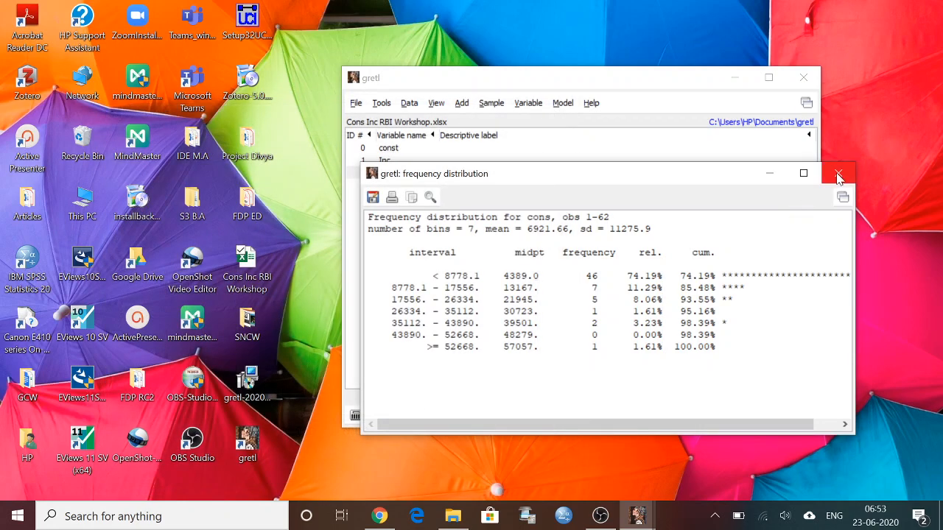
pyautogui.click(837, 174)
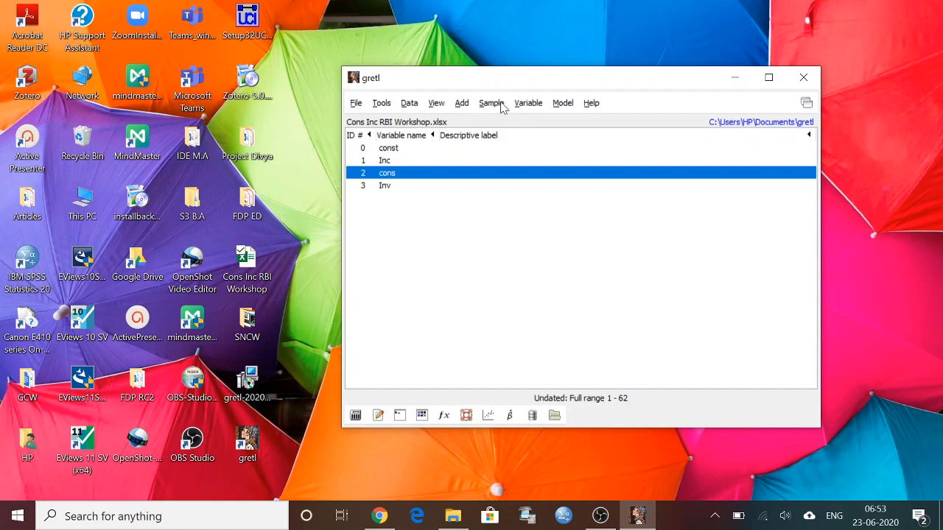
# Browse the Sample and Variable menus, then leave the Model menu's estimator list showing.
pyautogui.click(492, 103)
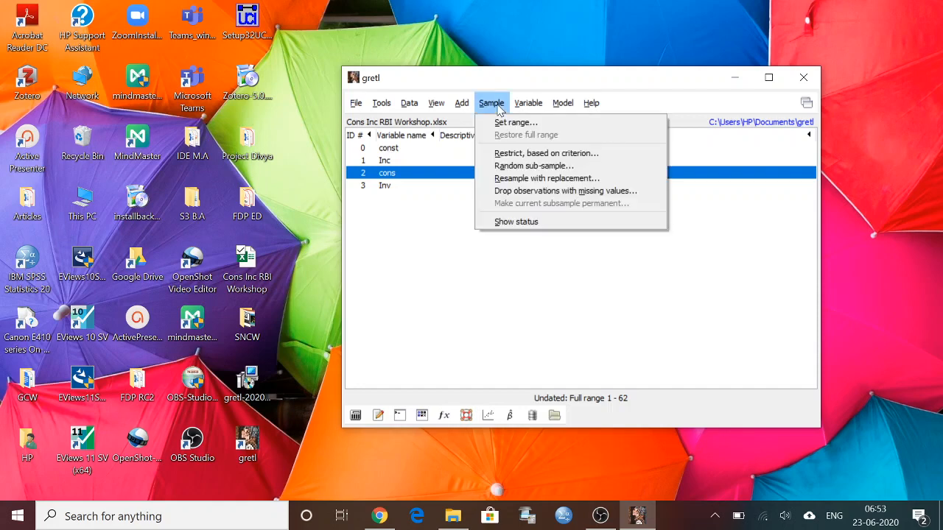
pyautogui.click(527, 103)
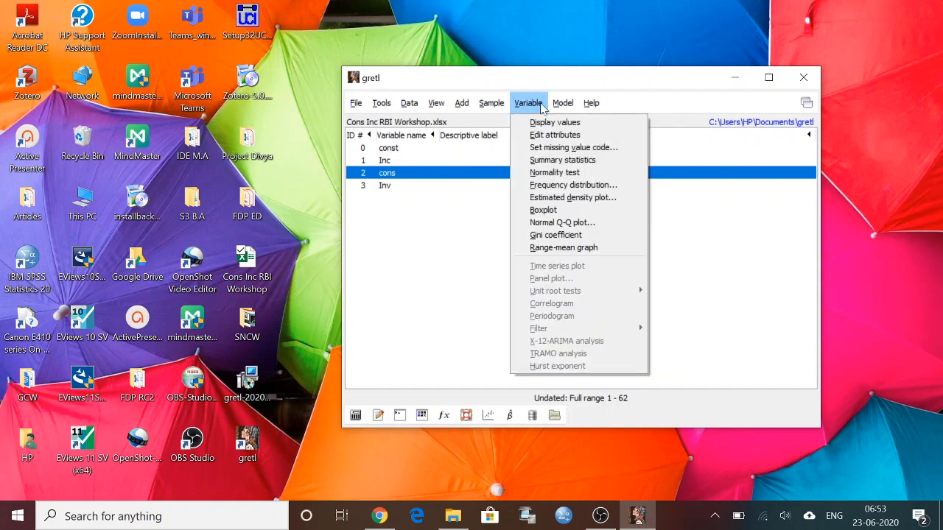
pyautogui.click(563, 103)
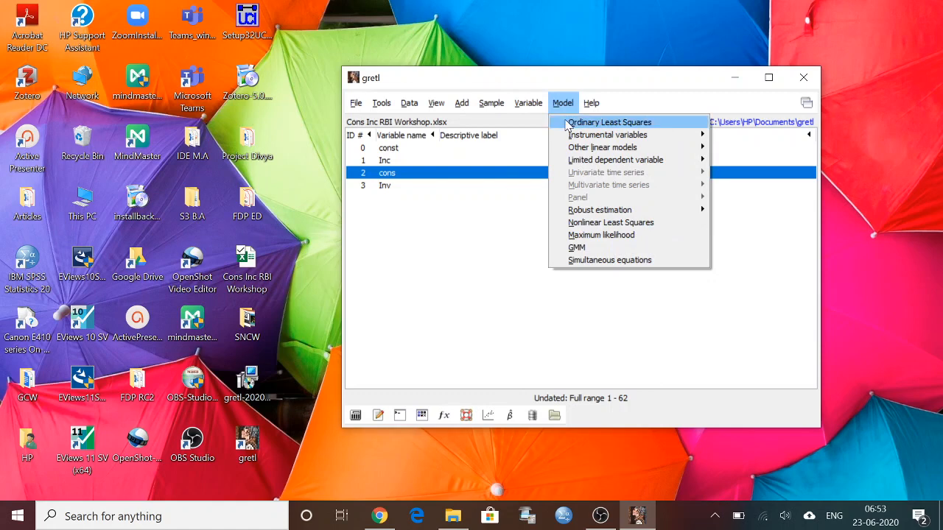
pyautogui.moveTo(515, 206)
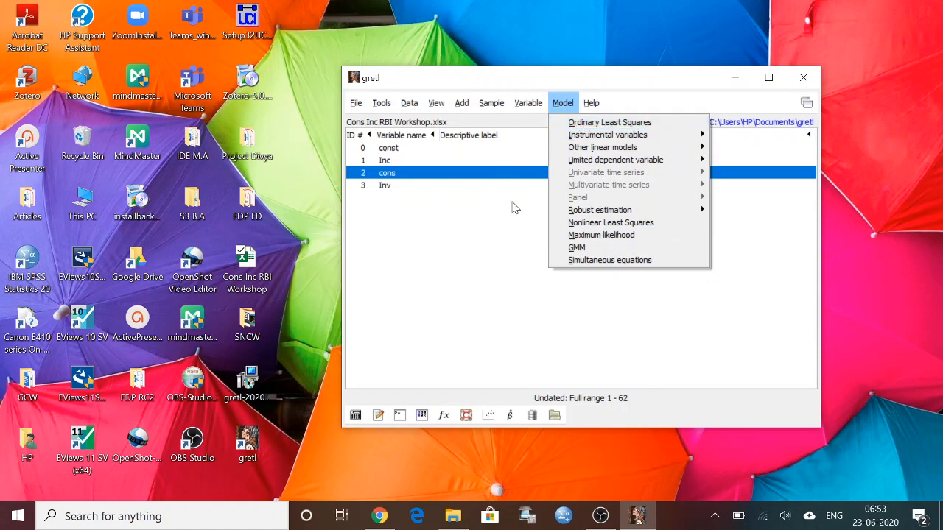
pyautogui.click(562, 103)
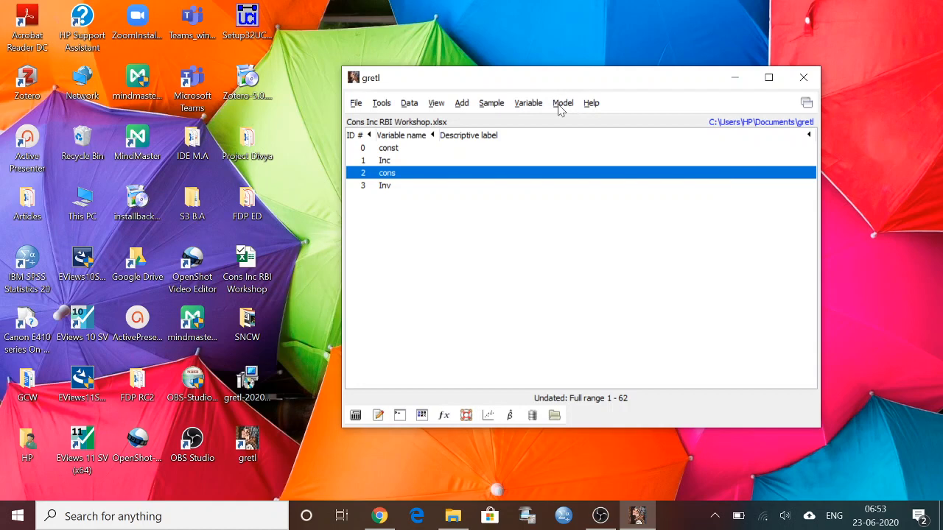
pyautogui.click(563, 103)
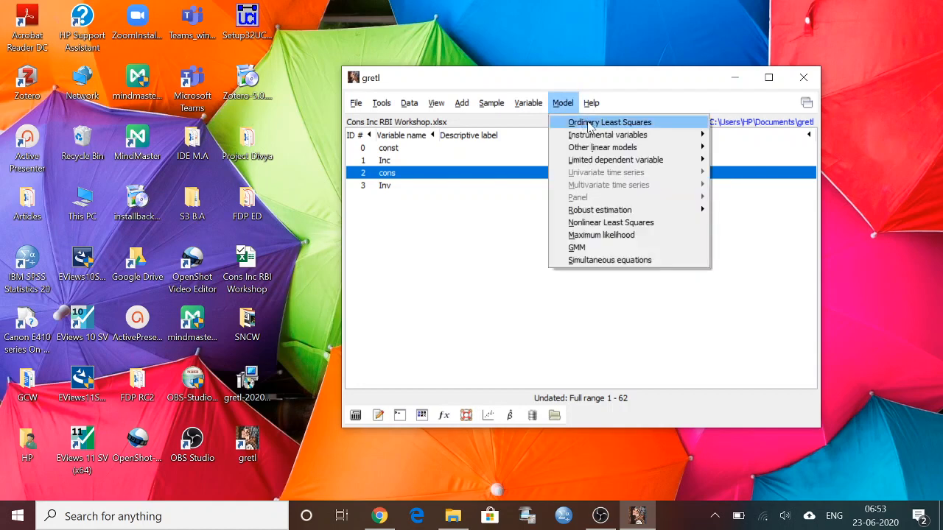
# Estimate OLS with cons dependent on const and Inc, yielding Inc coefficient 0.712 and R-squared 0.9949.
pyautogui.click(610, 121)
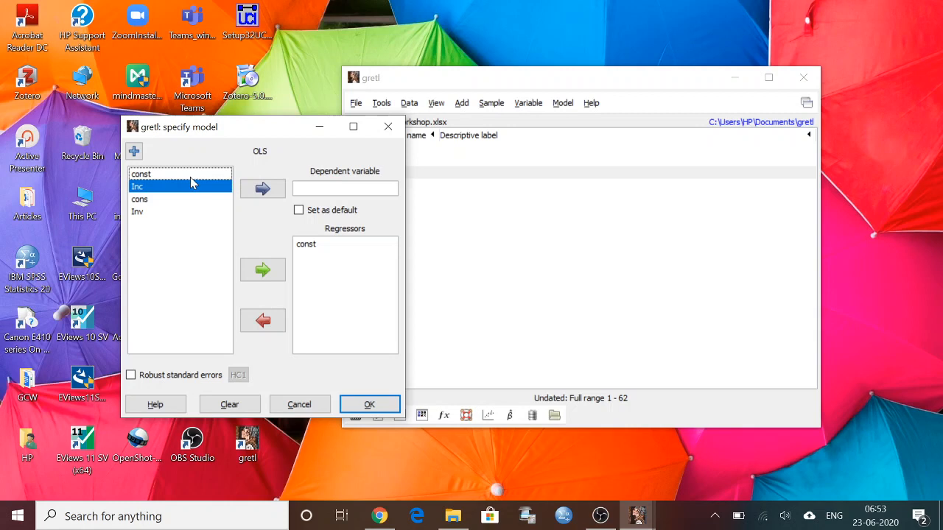
pyautogui.moveTo(153, 199)
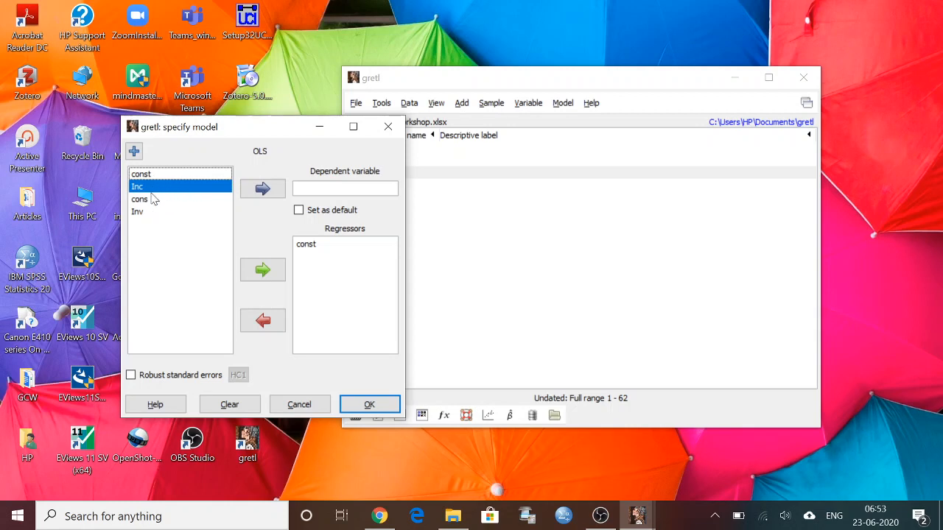
pyautogui.moveTo(145, 194)
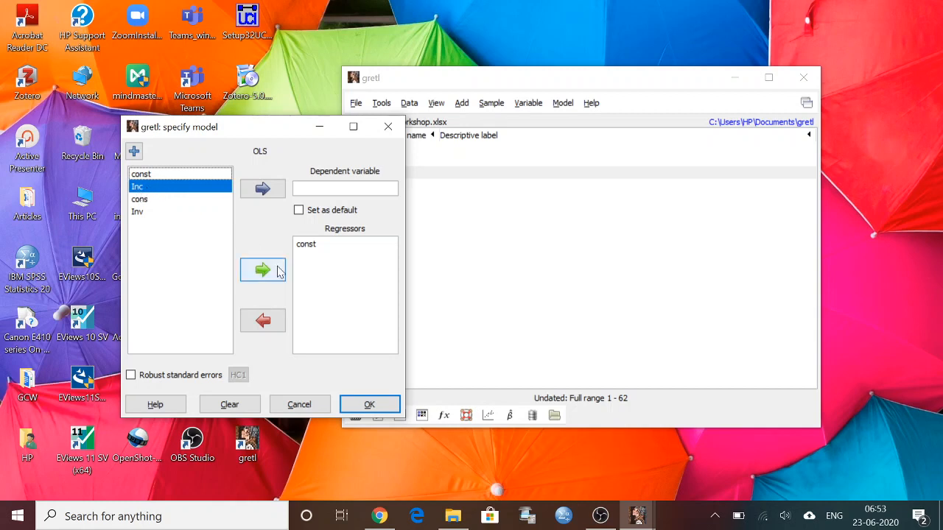
pyautogui.click(263, 270)
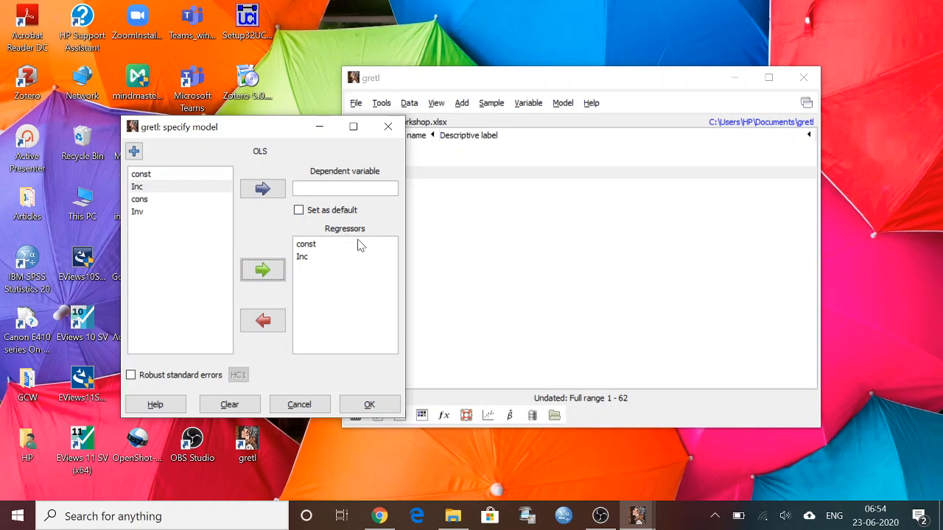
pyautogui.moveTo(141, 206)
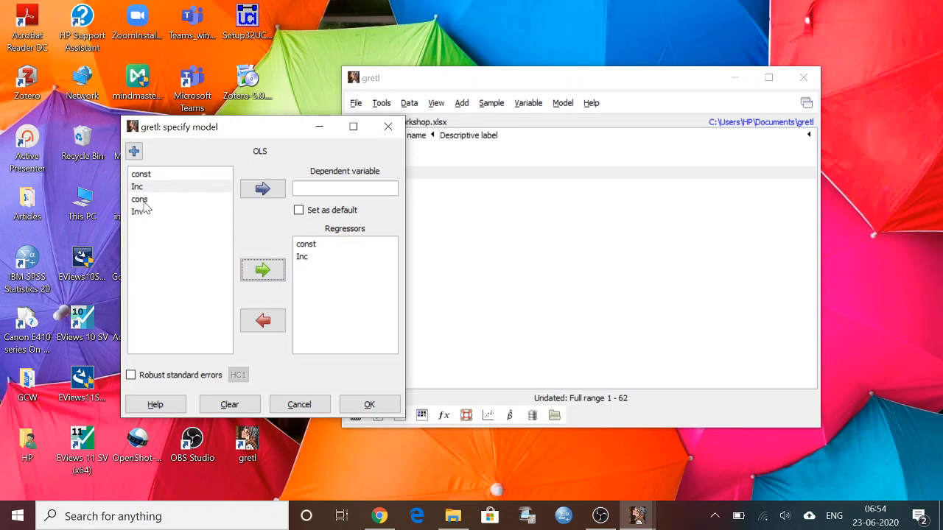
pyautogui.click(262, 188)
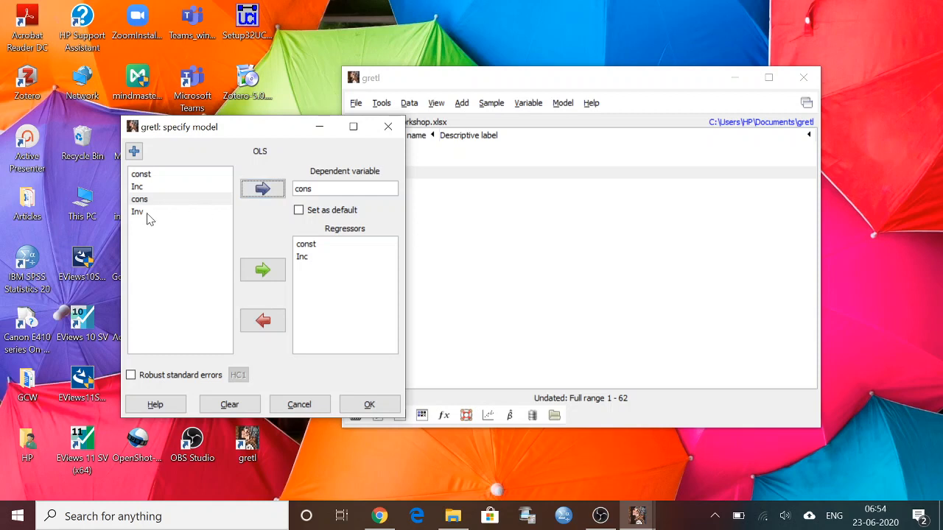
pyautogui.click(137, 212)
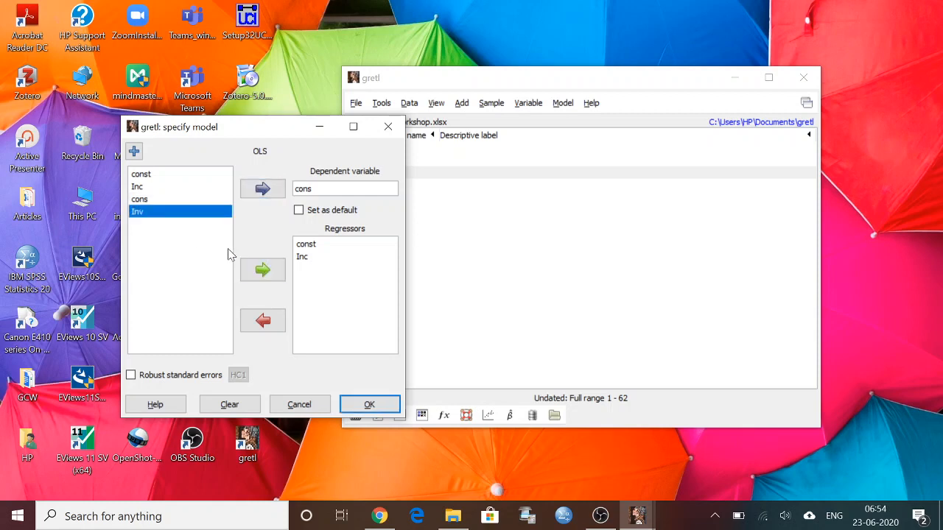
pyautogui.moveTo(323, 297)
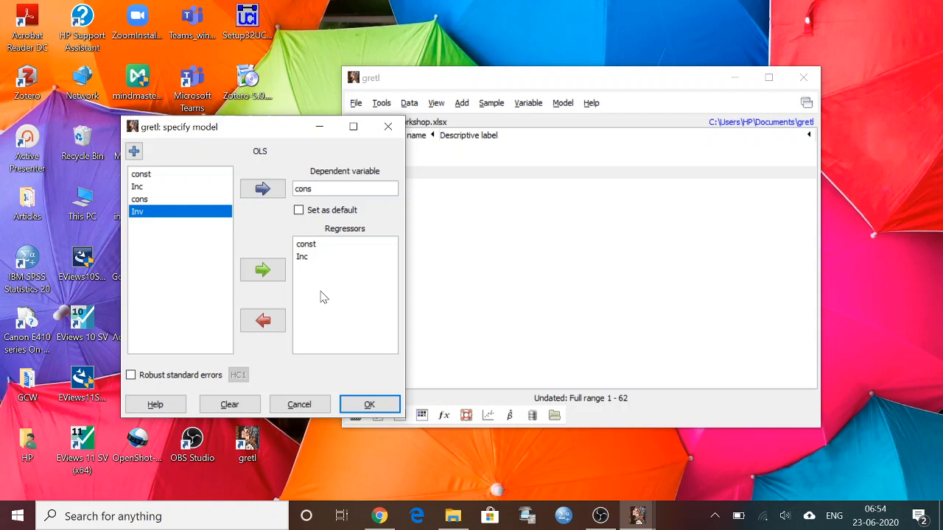
pyautogui.moveTo(307, 280)
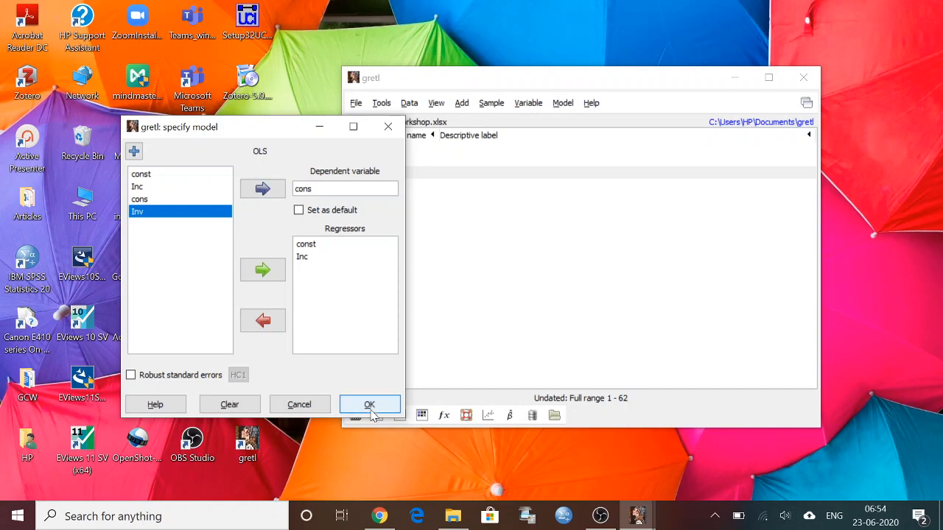
pyautogui.click(368, 403)
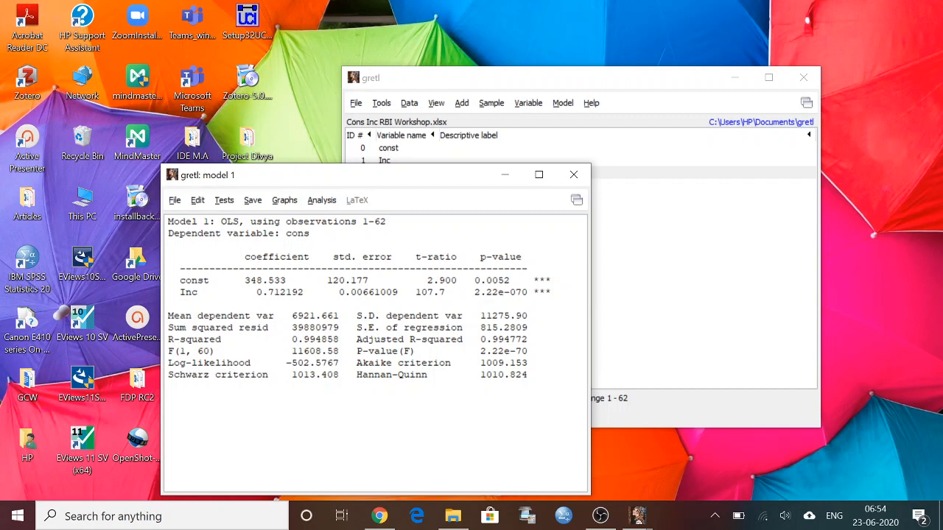
pyautogui.moveTo(508, 201)
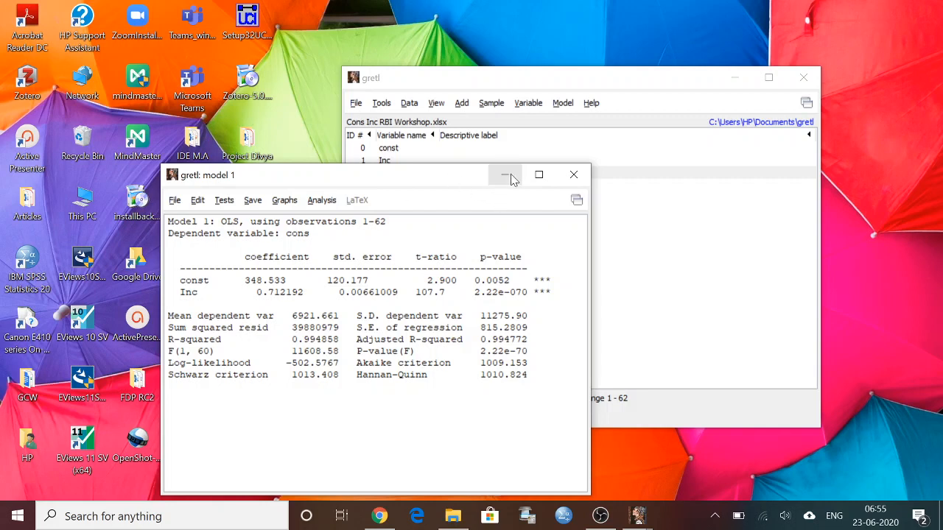
pyautogui.moveTo(505, 174)
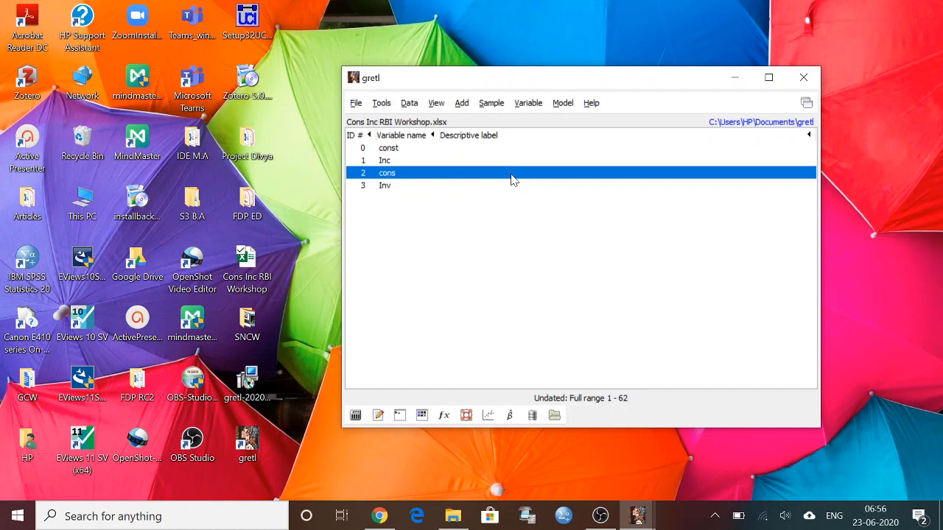
pyautogui.moveTo(361, 101)
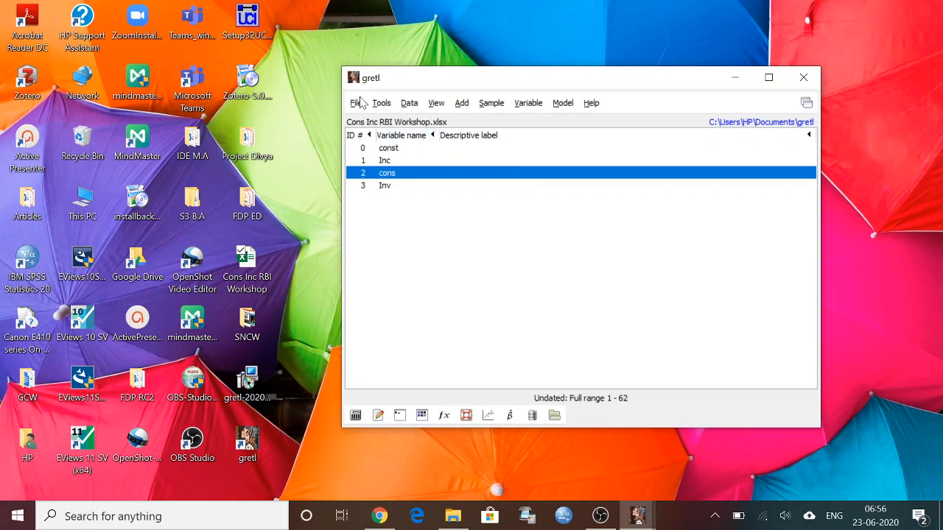
pyautogui.moveTo(389, 148)
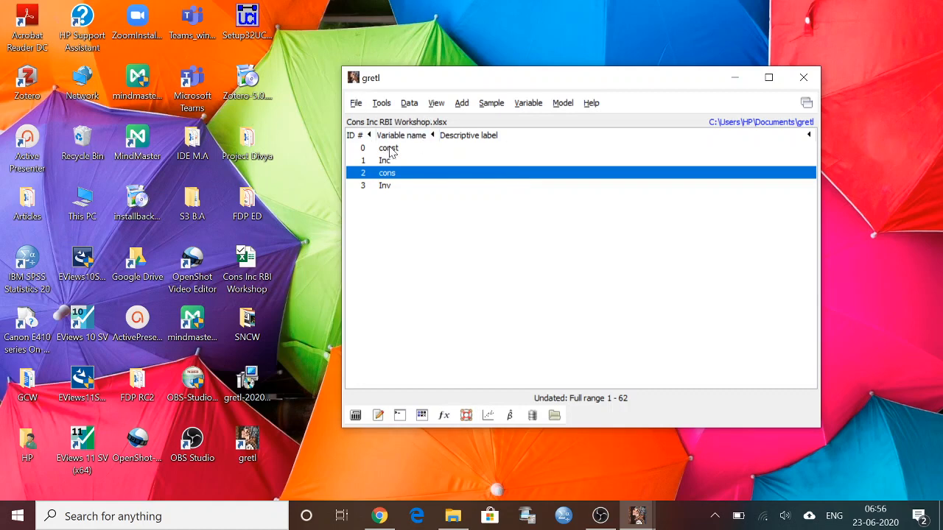
# Bring up gretl's sample data files browser via File > Open data > Sample file.
pyautogui.click(357, 103)
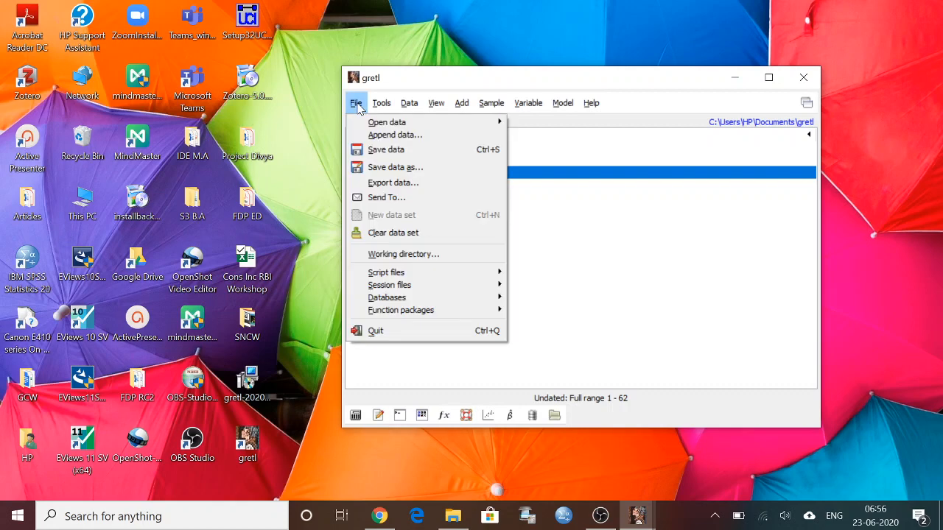
pyautogui.moveTo(386, 121)
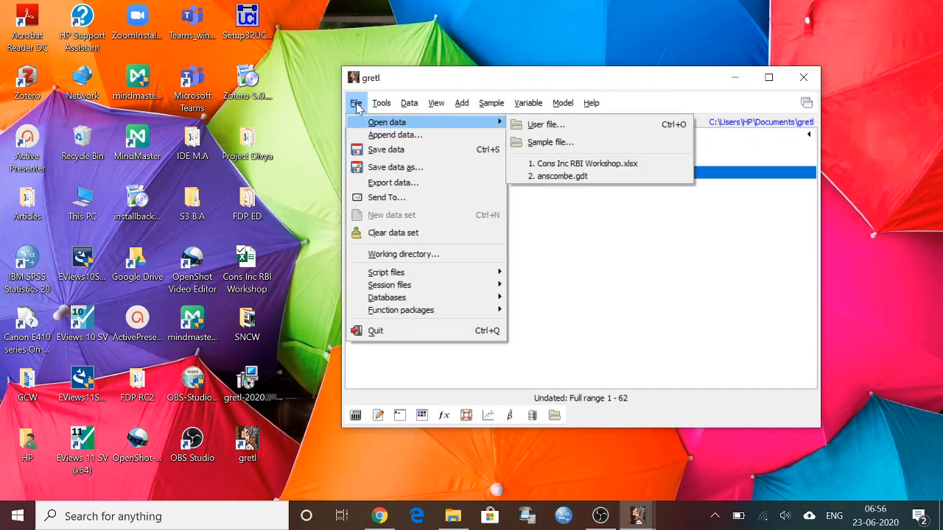
pyautogui.moveTo(548, 123)
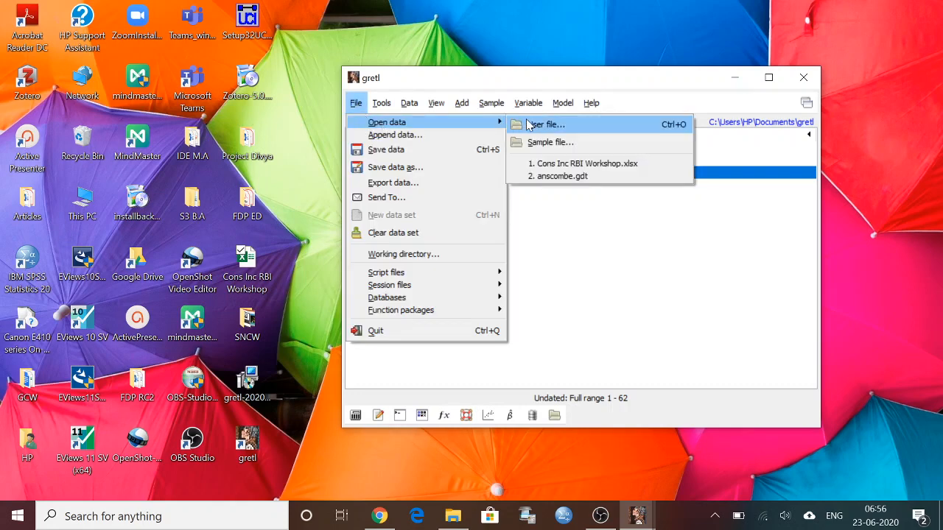
pyautogui.moveTo(557, 131)
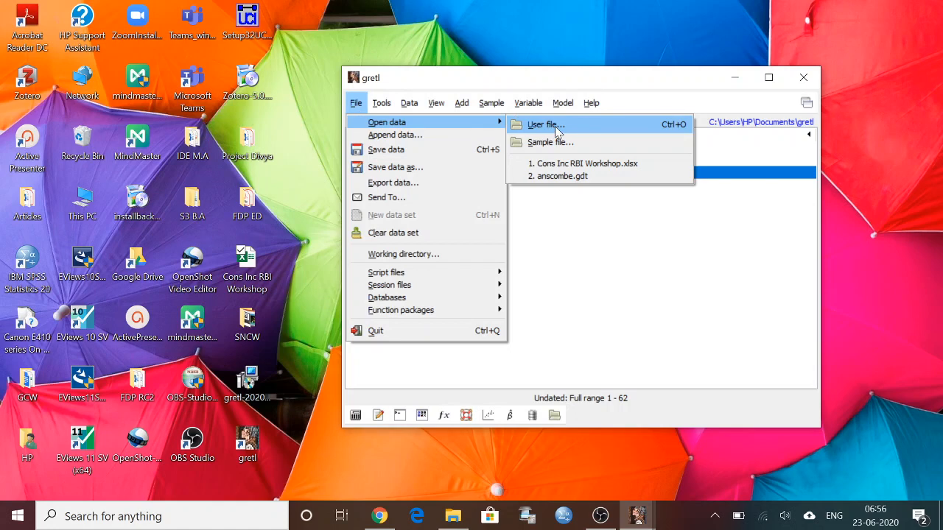
pyautogui.moveTo(548, 162)
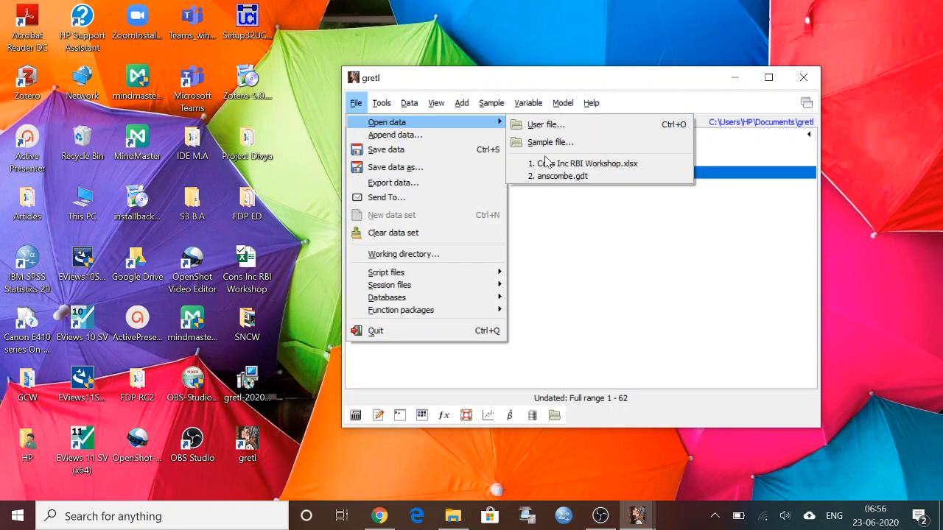
pyautogui.click(549, 141)
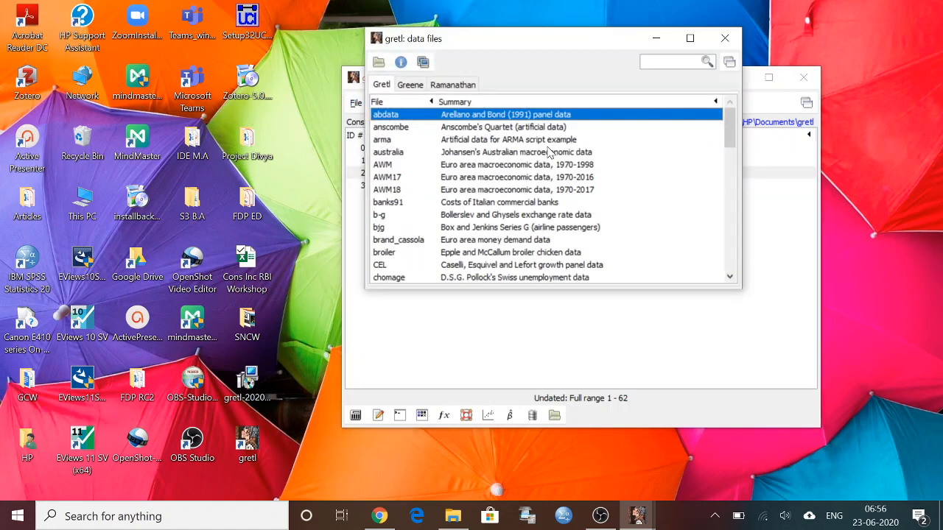
pyautogui.moveTo(690, 39)
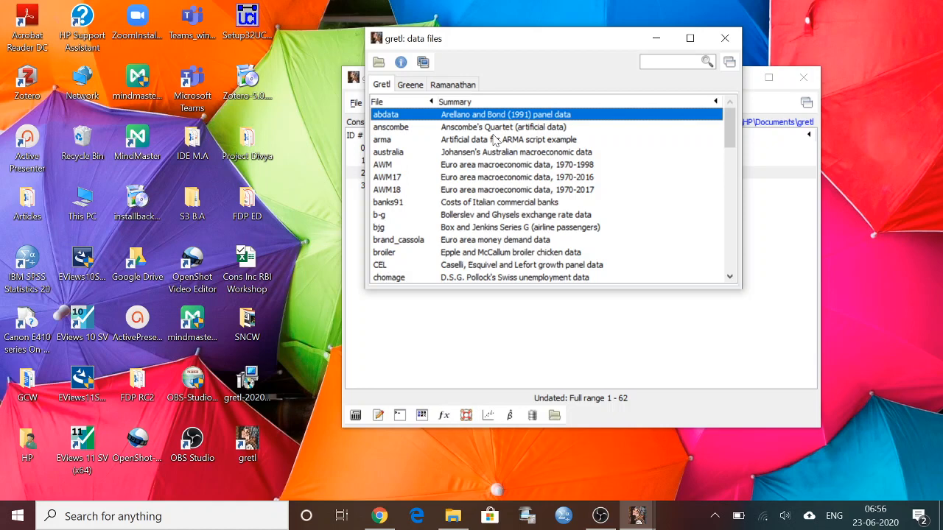
pyautogui.moveTo(493, 136)
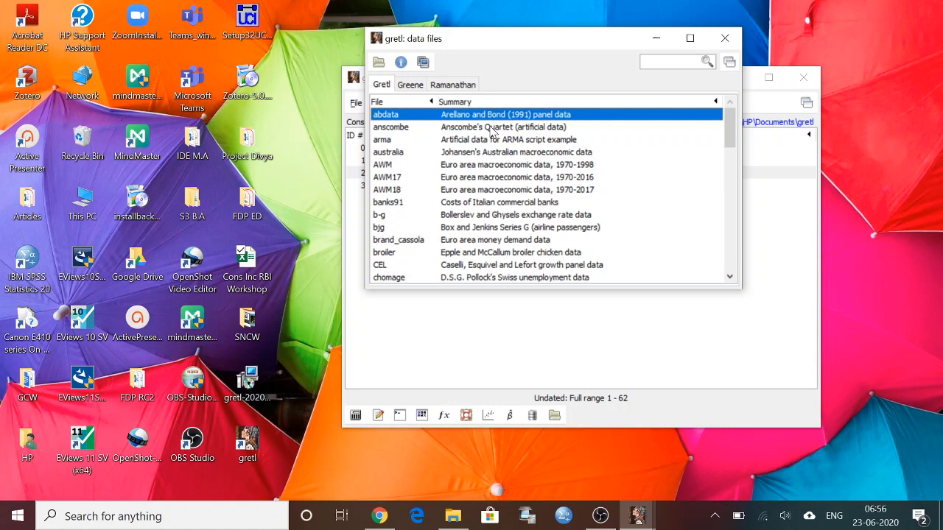
pyautogui.moveTo(468, 183)
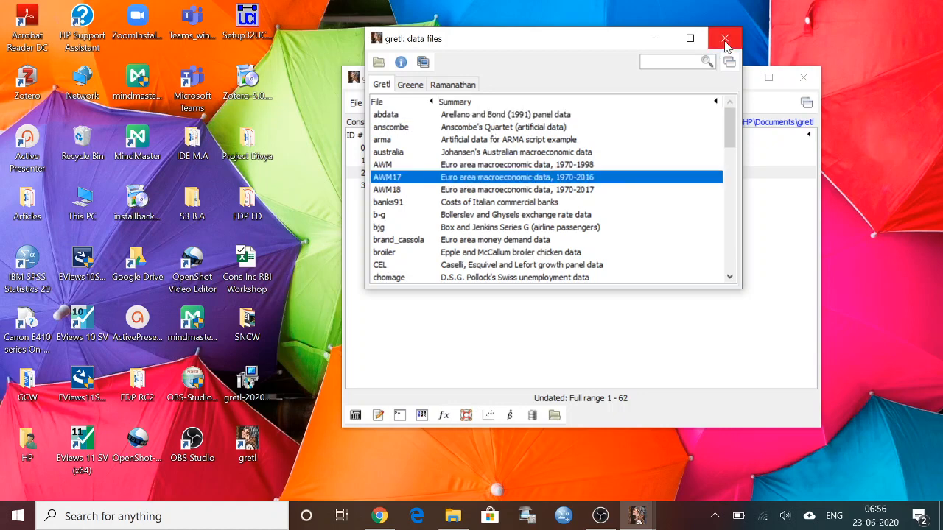
# Close the sample data files browser, returning to the Cons Inc RBI Workshop variable list.
pyautogui.click(724, 38)
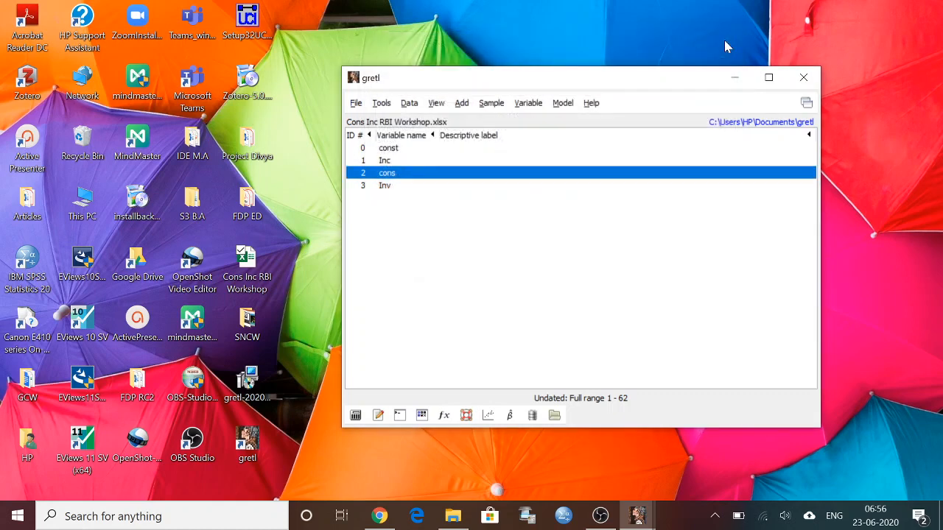
pyautogui.moveTo(601, 515)
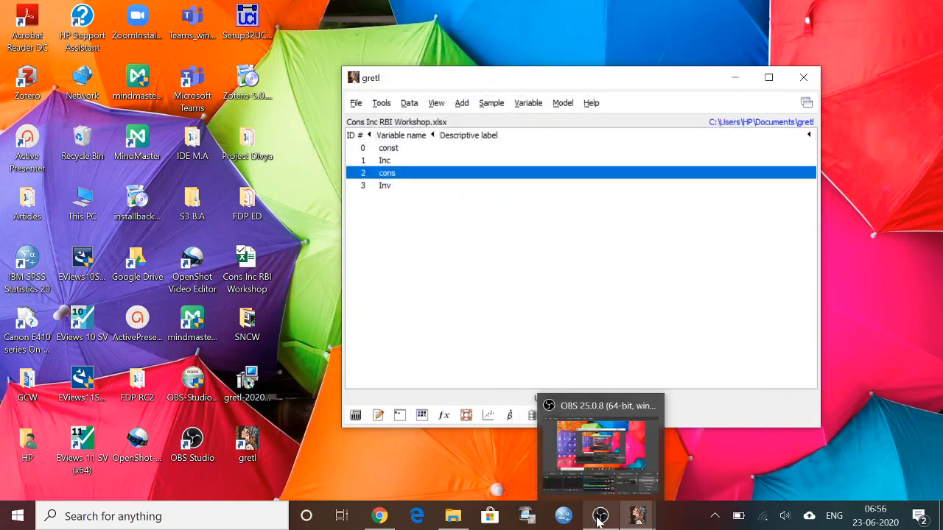
# Restore the OBS Studio window to the front with its recording still in progress.
pyautogui.click(601, 515)
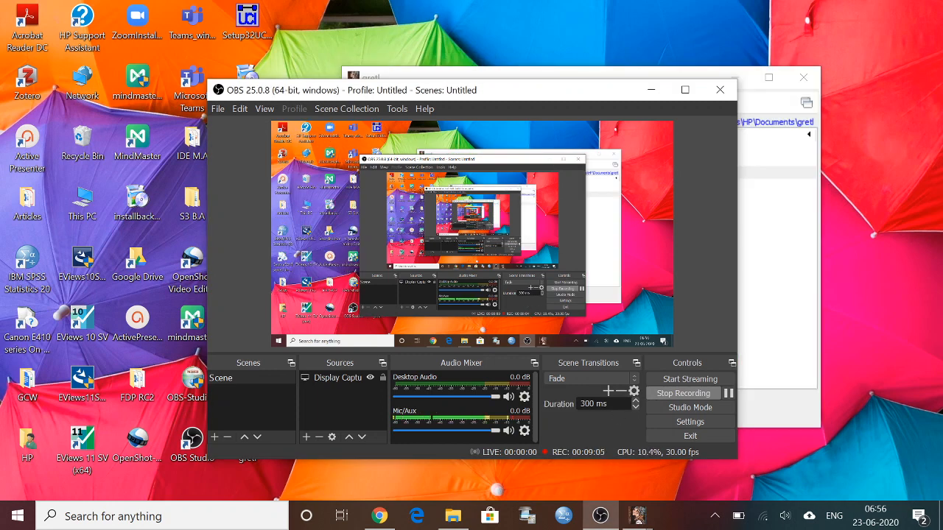